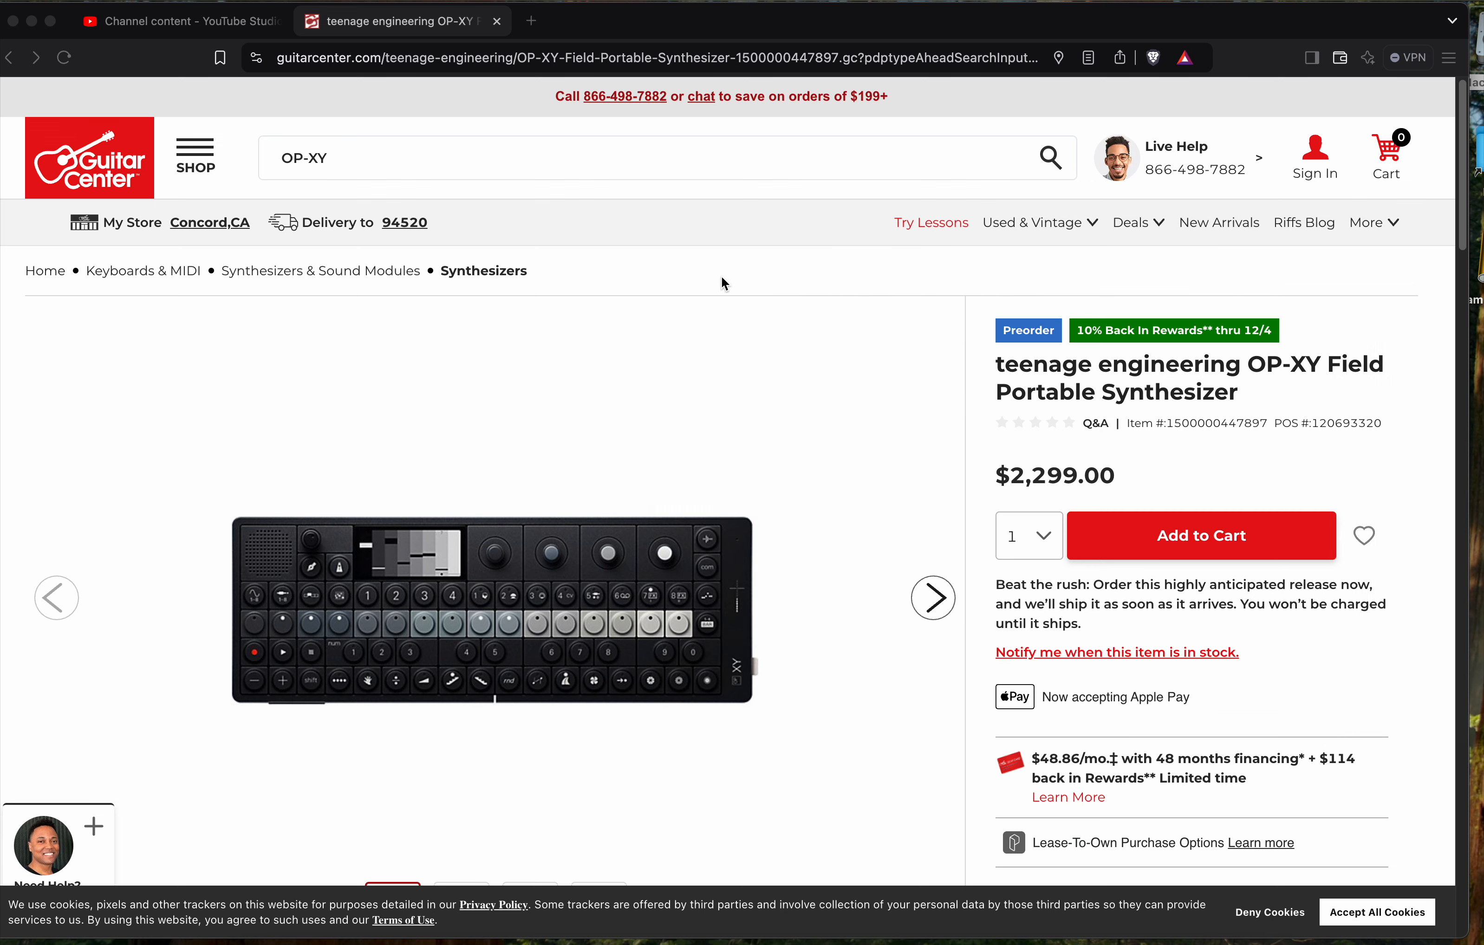
{"action": "mouse_move", "coordinate": [604, 187]}
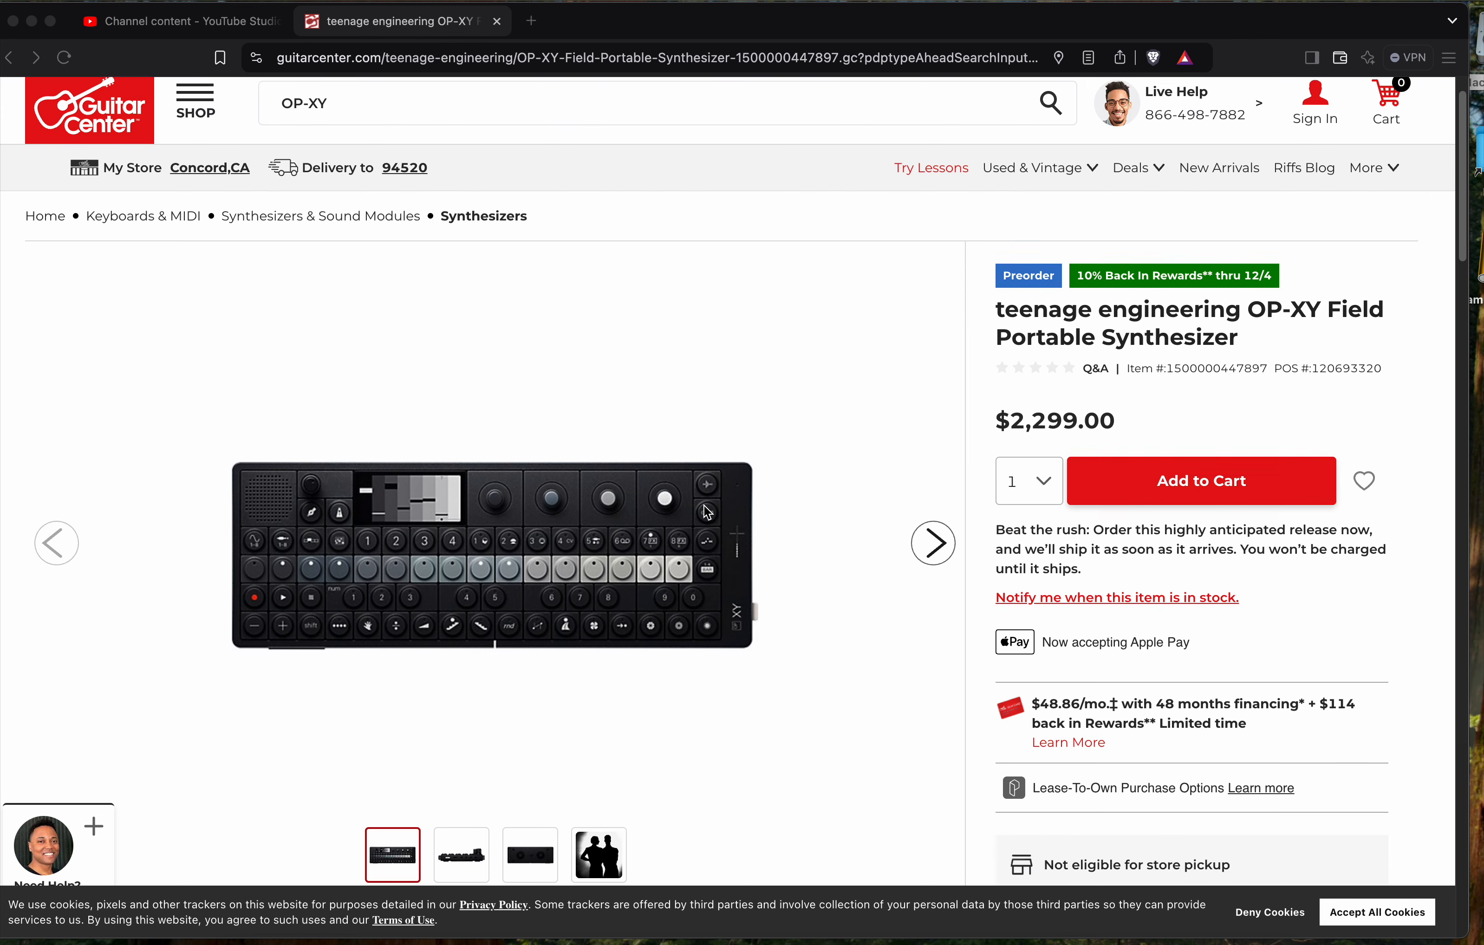
- Browse the OP-XY gallery thumbnails, viewing the underside photo and returning toward the first image
{"action": "scroll", "scroll_direction": "down", "scroll_amount": 3}
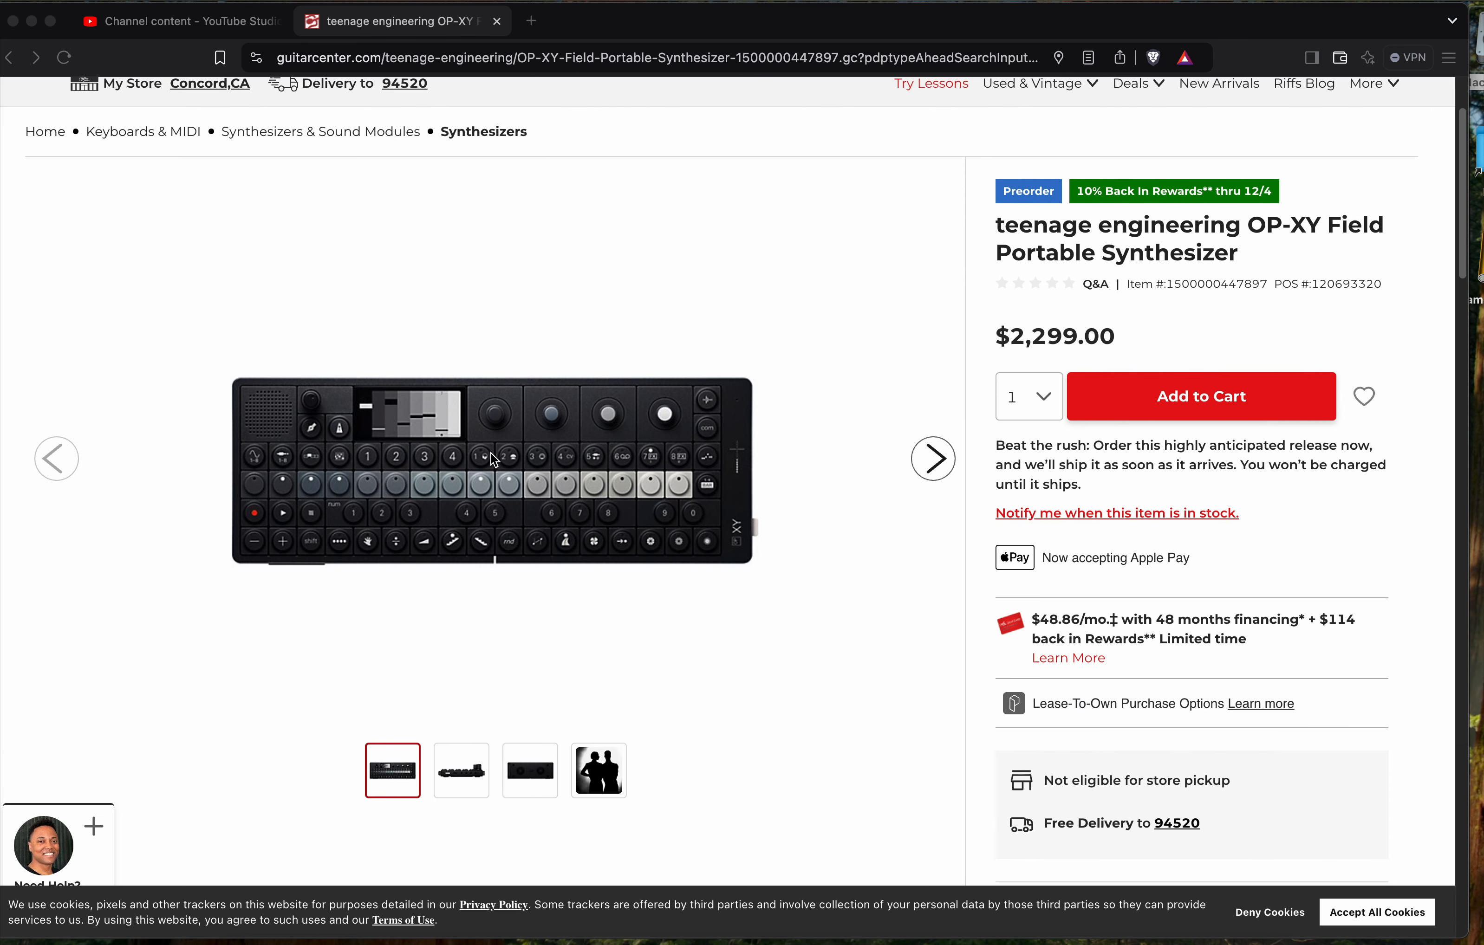
{"action": "mouse_move", "coordinate": [1107, 228]}
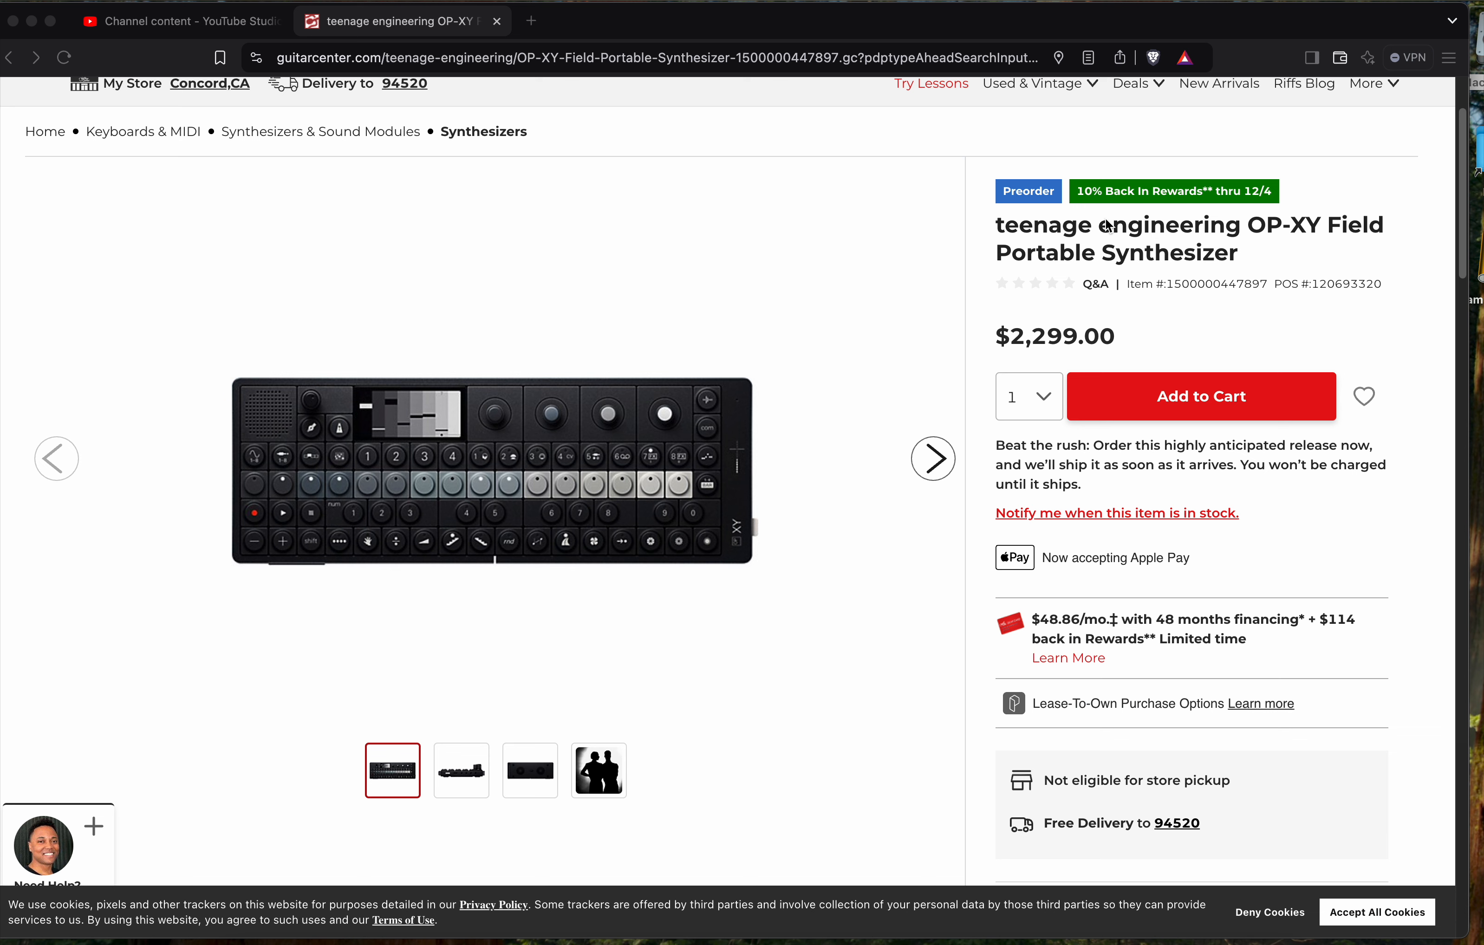
{"action": "mouse_move", "coordinate": [1029, 277]}
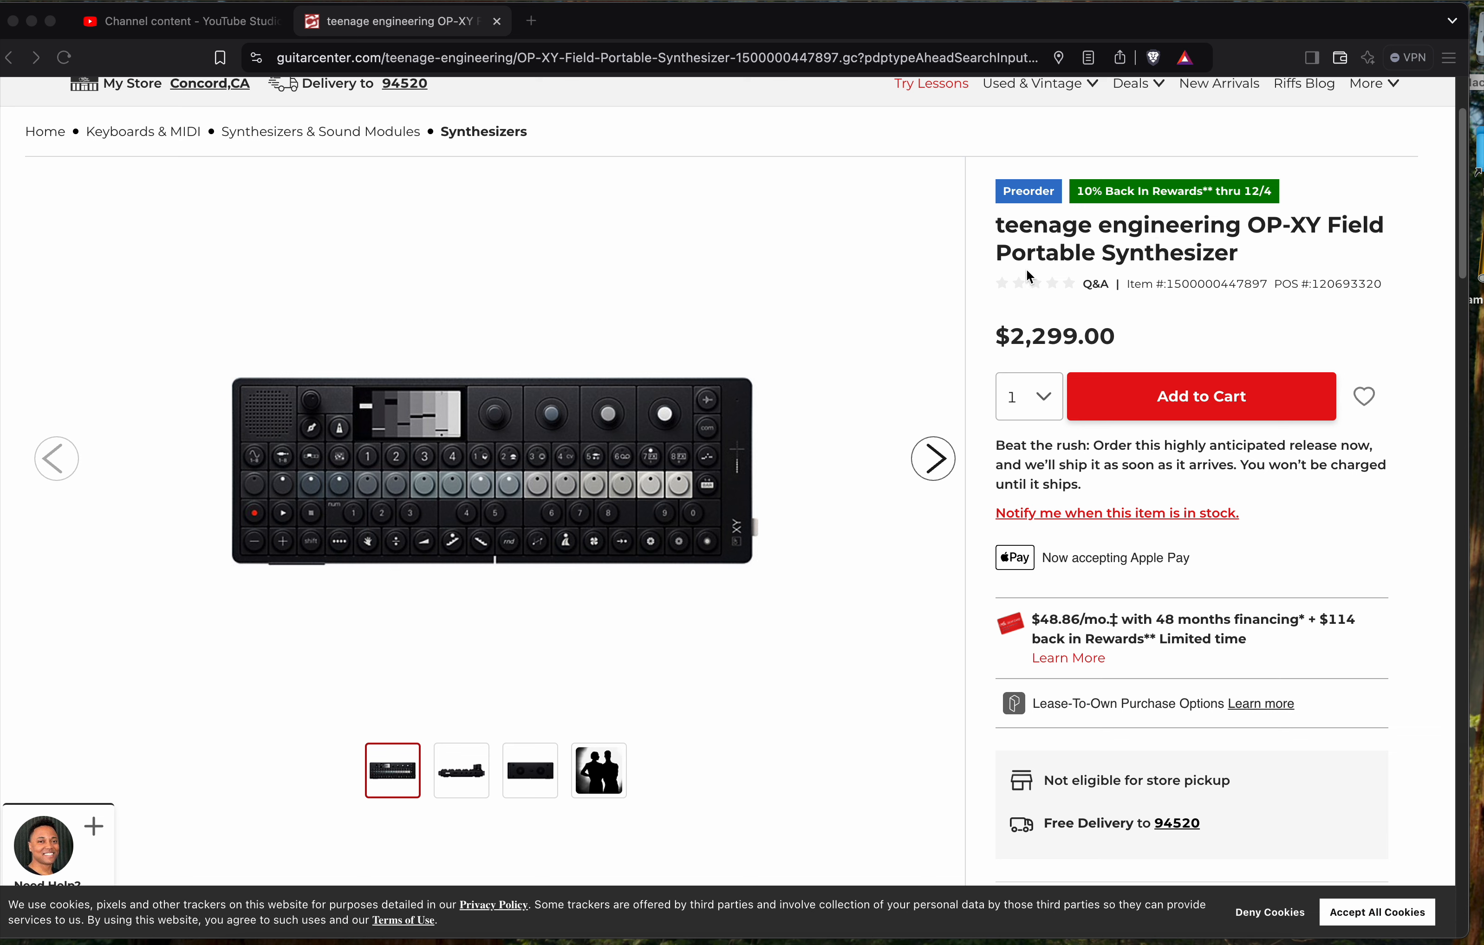
{"action": "mouse_move", "coordinate": [626, 398]}
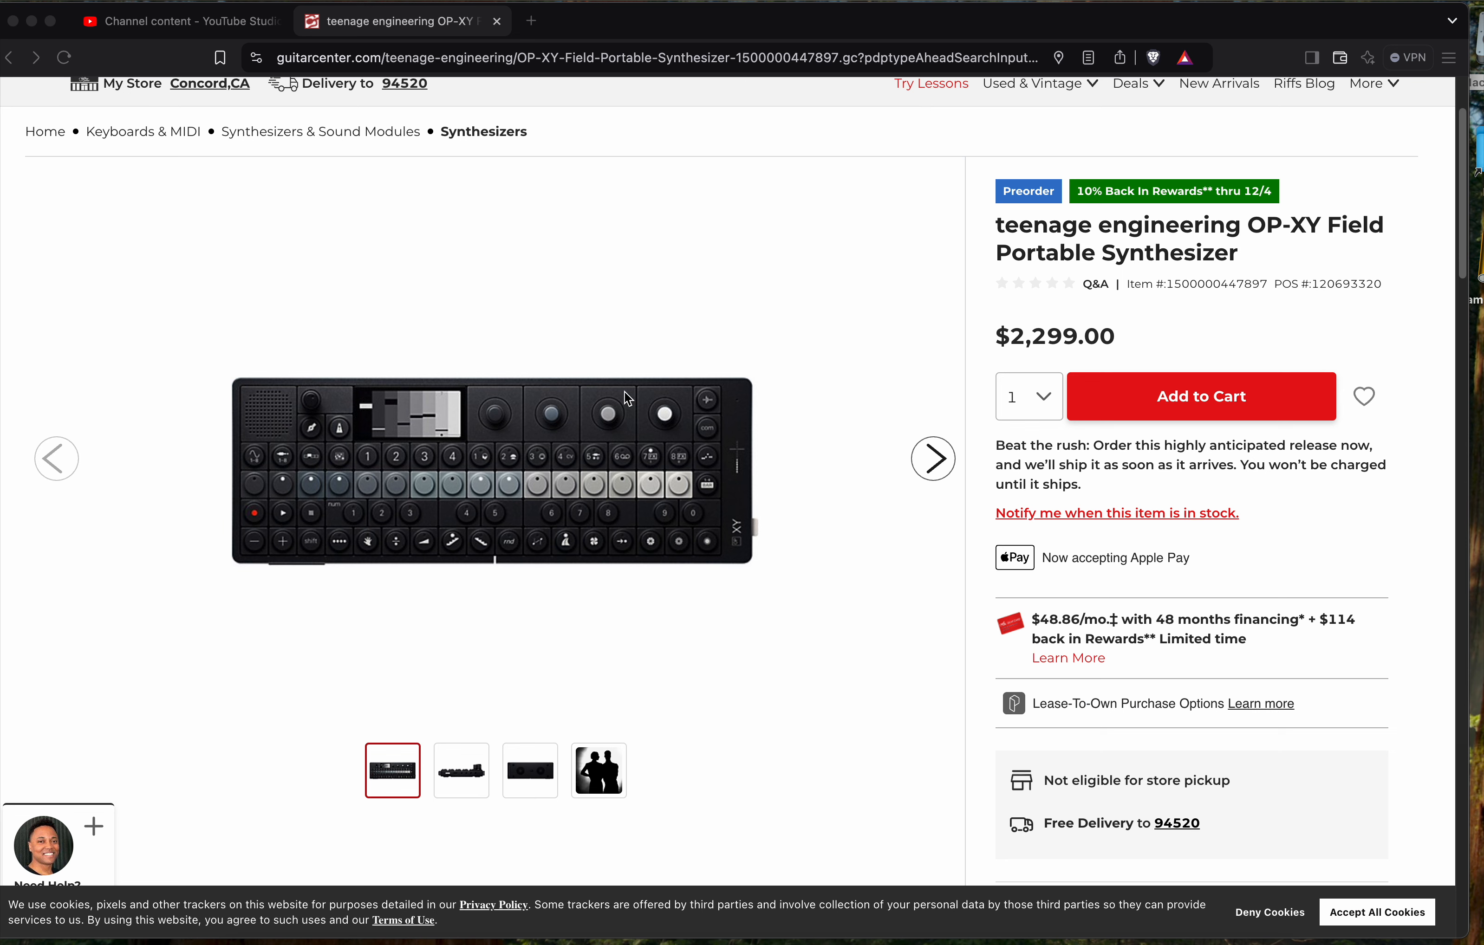
{"action": "mouse_move", "coordinate": [1018, 336]}
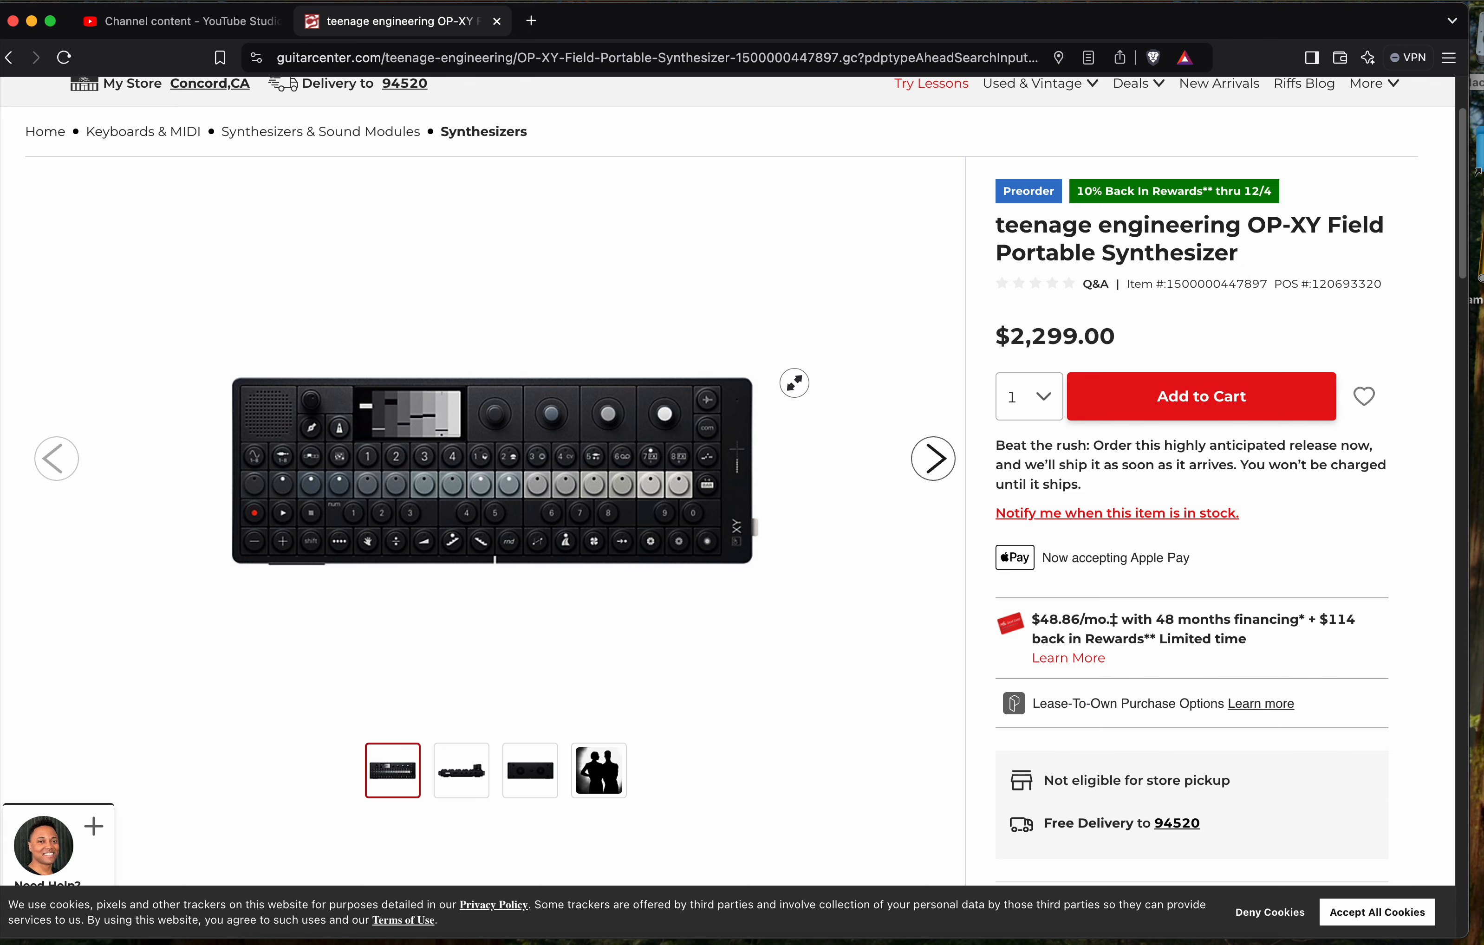
{"action": "scroll", "scroll_direction": "down", "scroll_amount": 3}
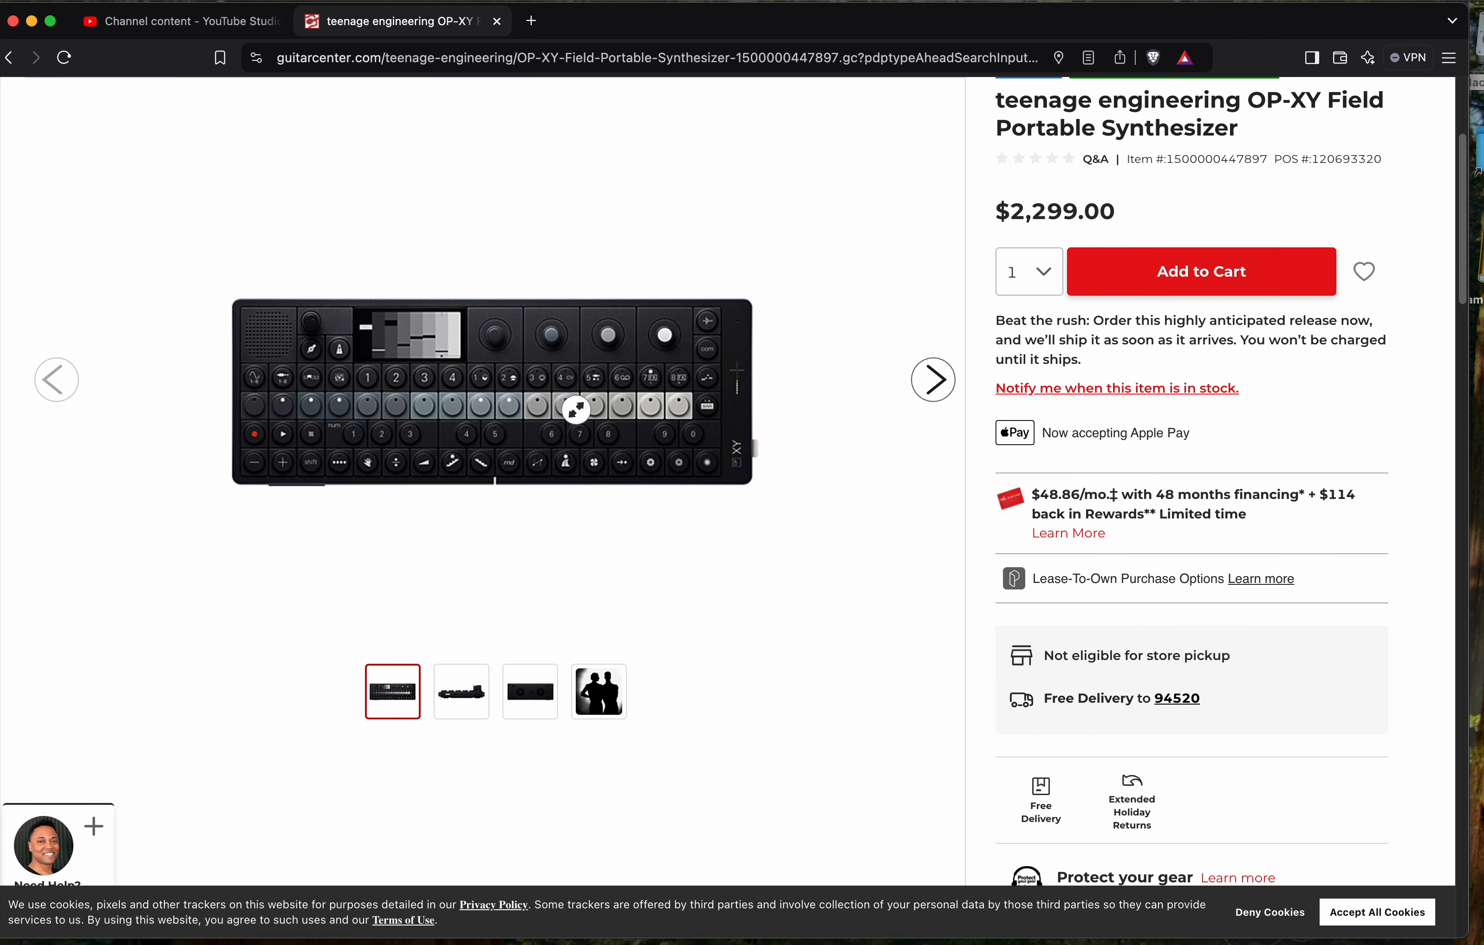
{"action": "mouse_move", "coordinate": [425, 389]}
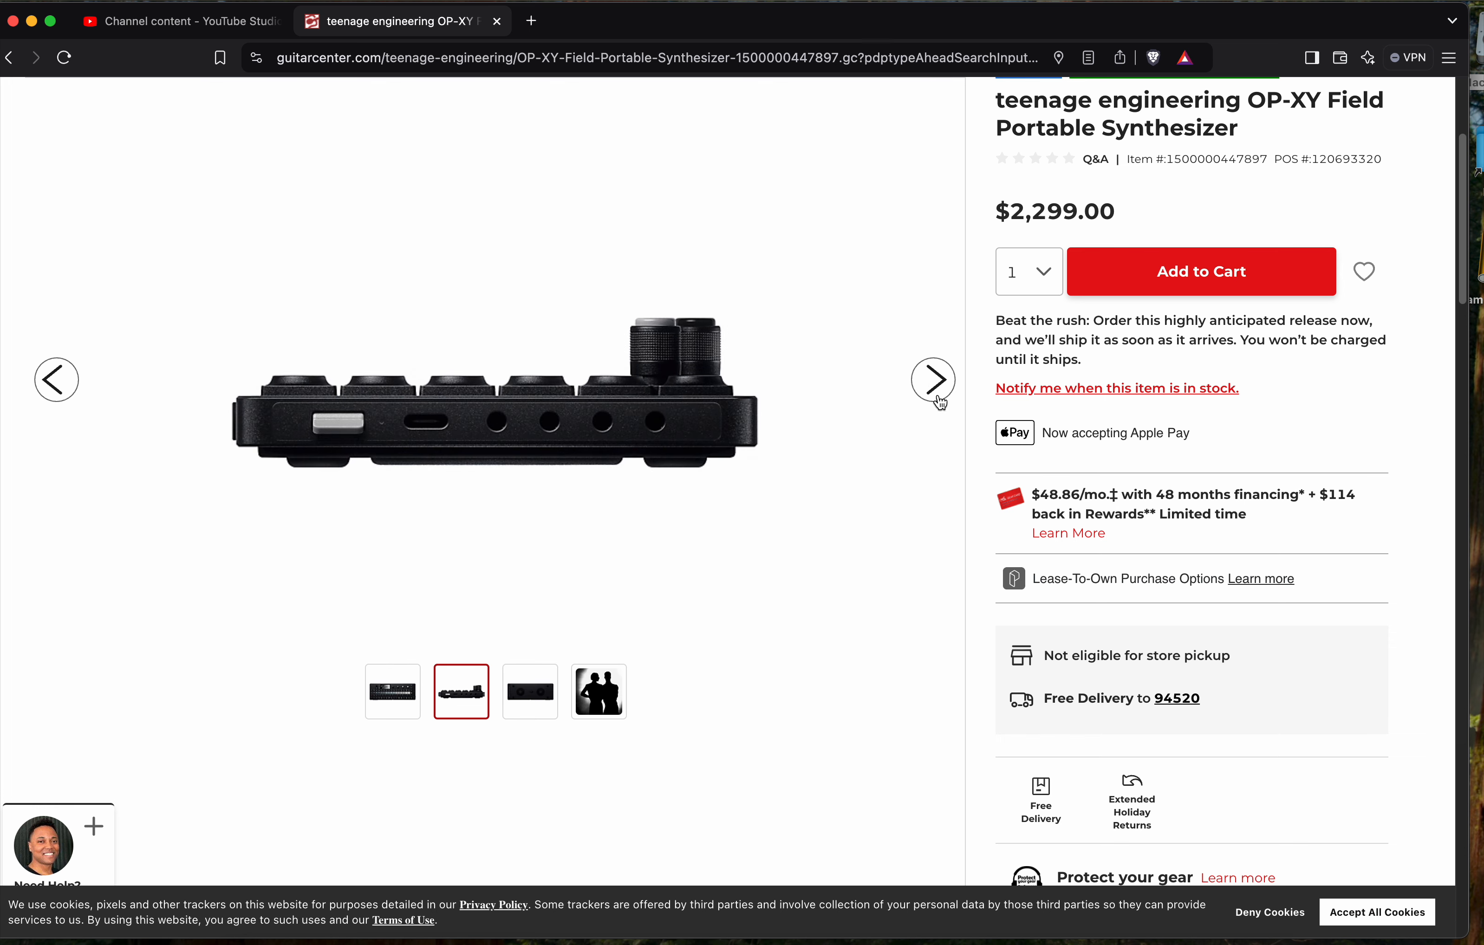
{"action": "mouse_move", "coordinate": [997, 413]}
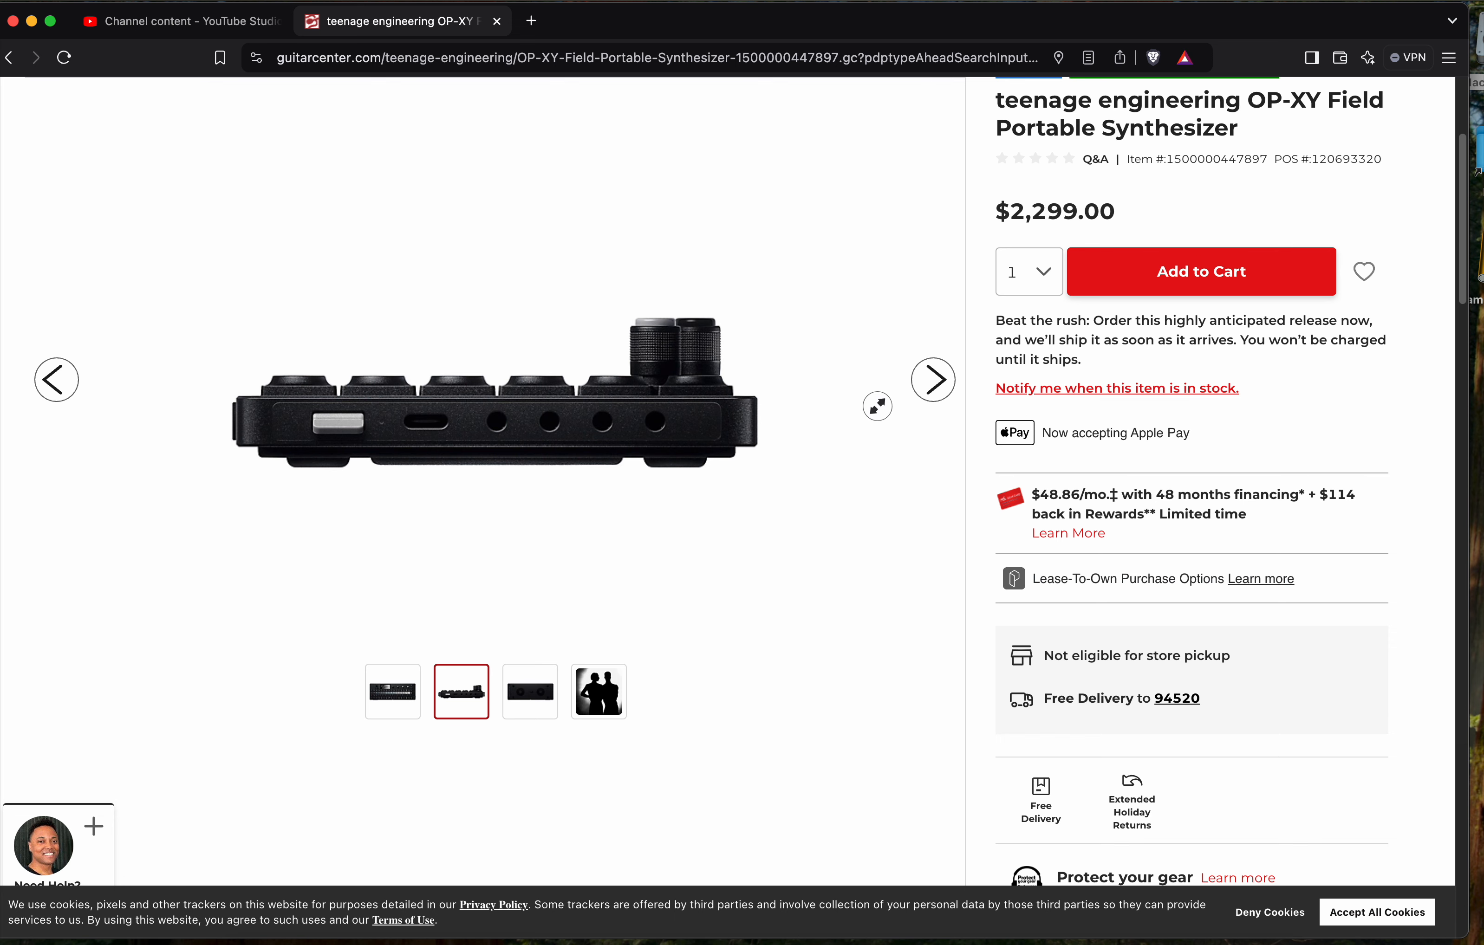
{"action": "left_click", "coordinate": [530, 691]}
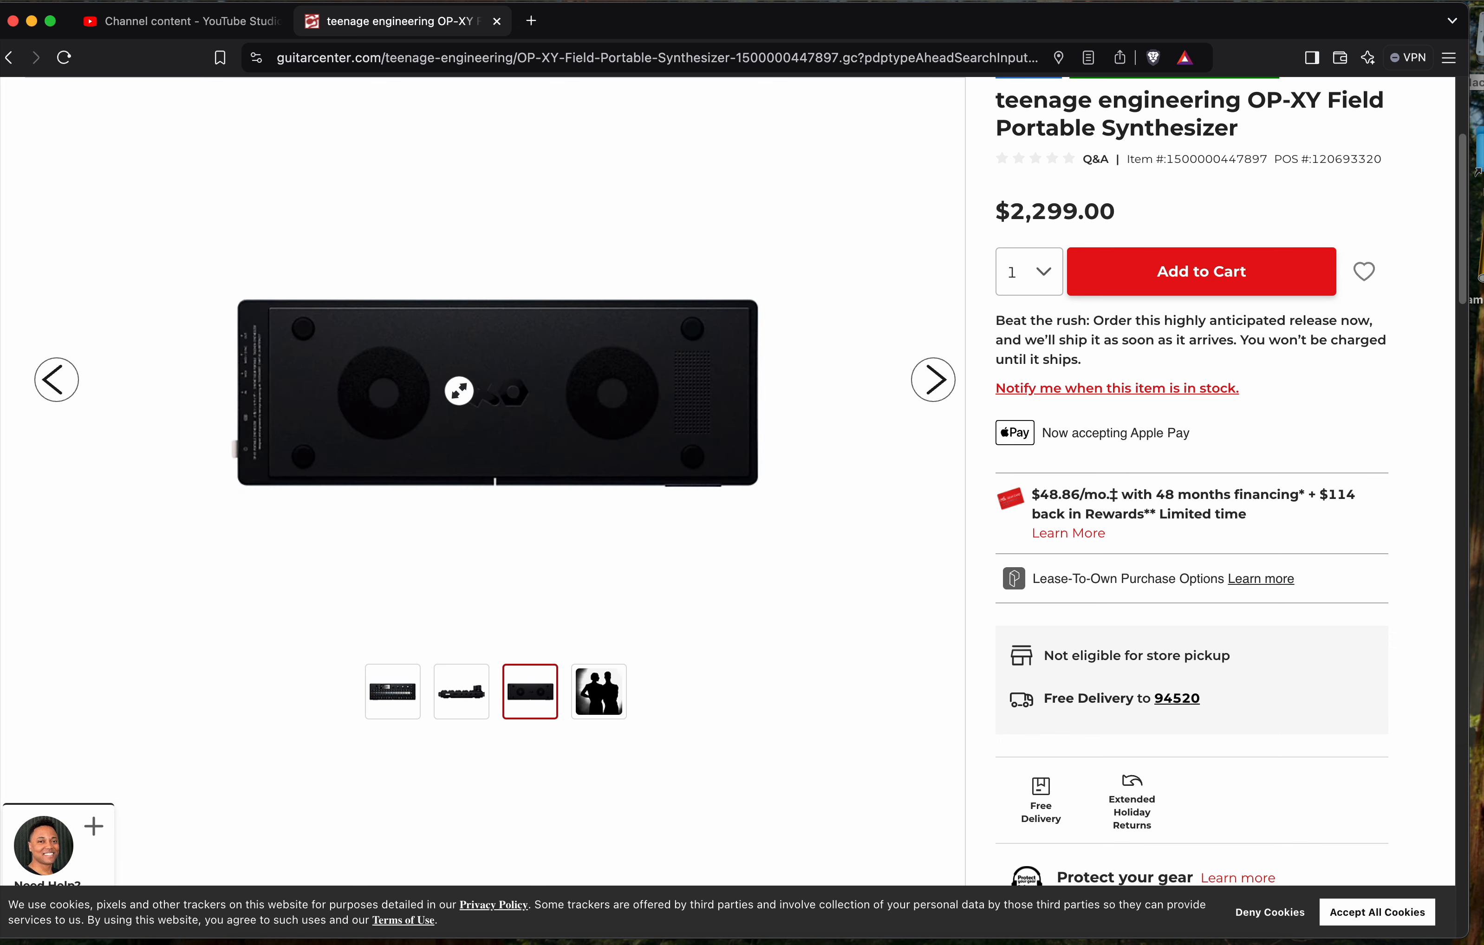
{"action": "left_click", "coordinate": [932, 380]}
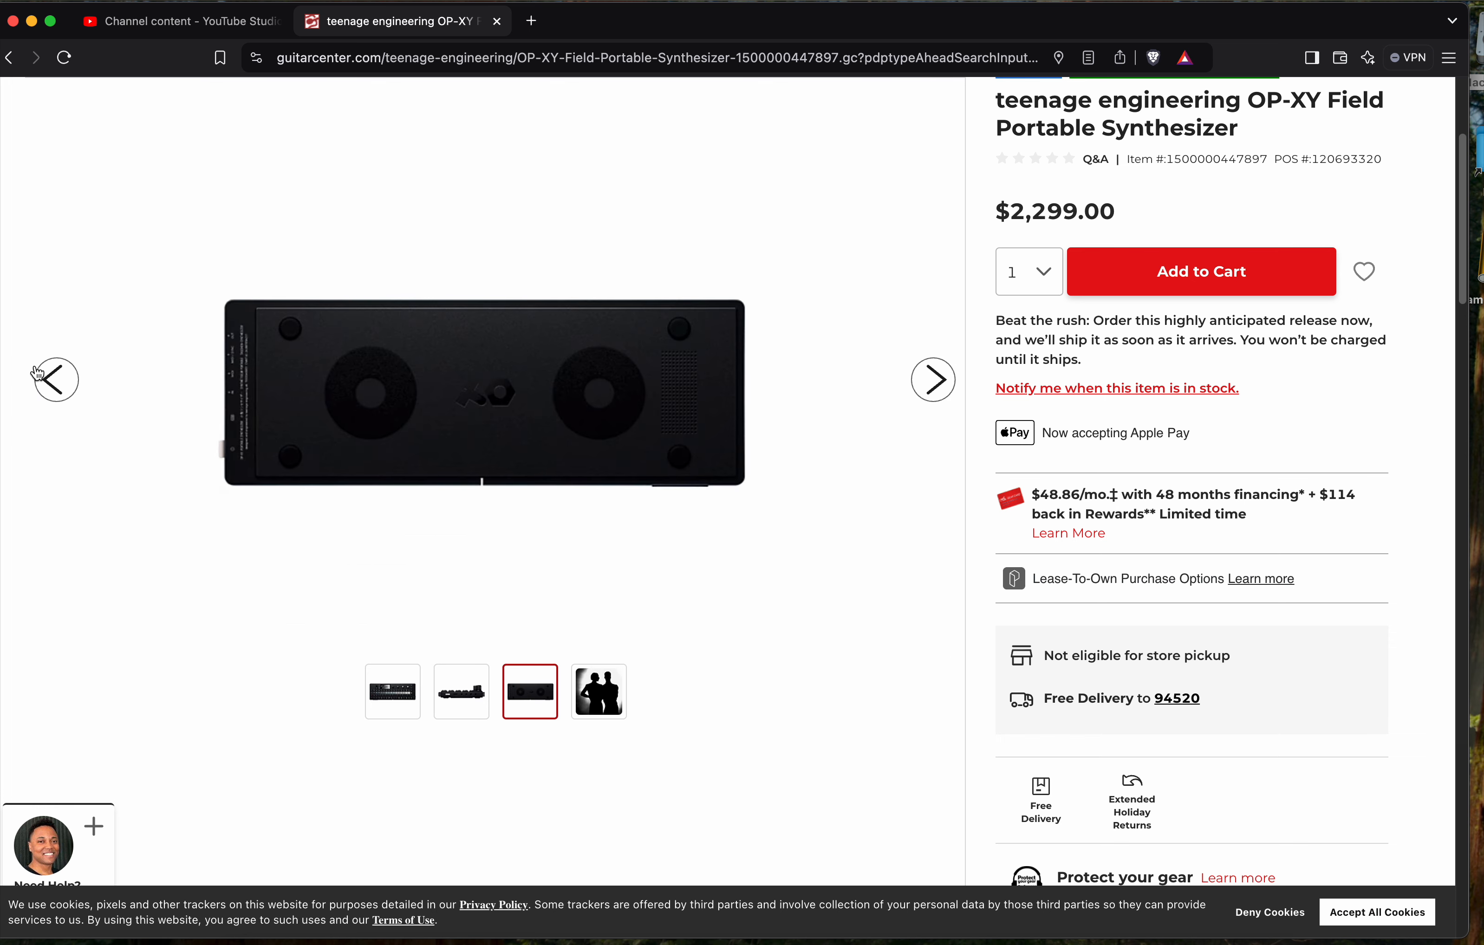
{"action": "left_click", "coordinate": [392, 692]}
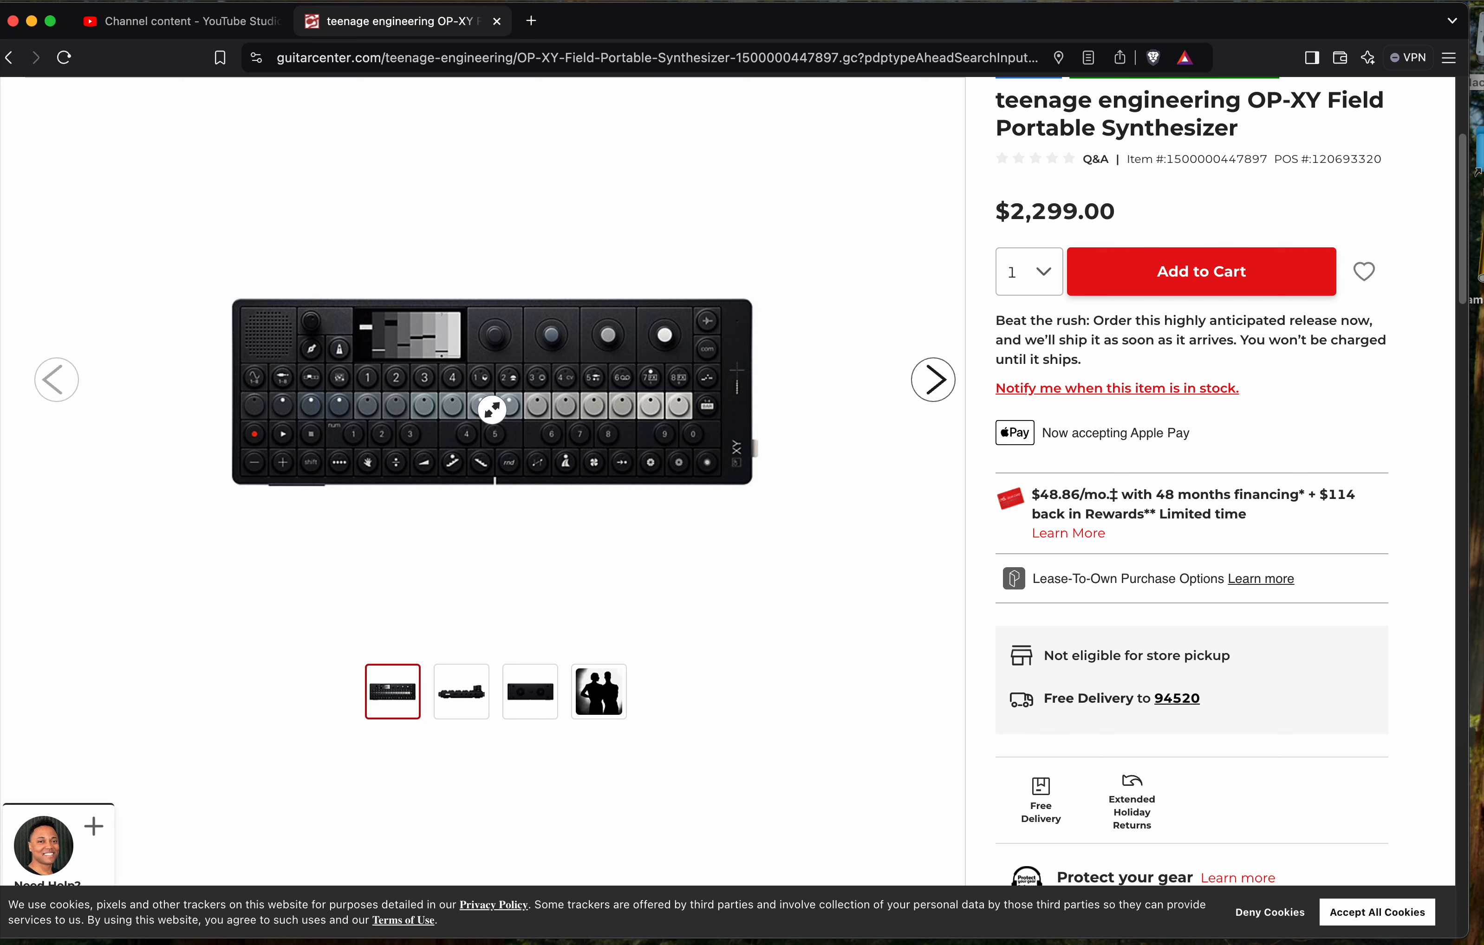
{"action": "mouse_move", "coordinate": [508, 382]}
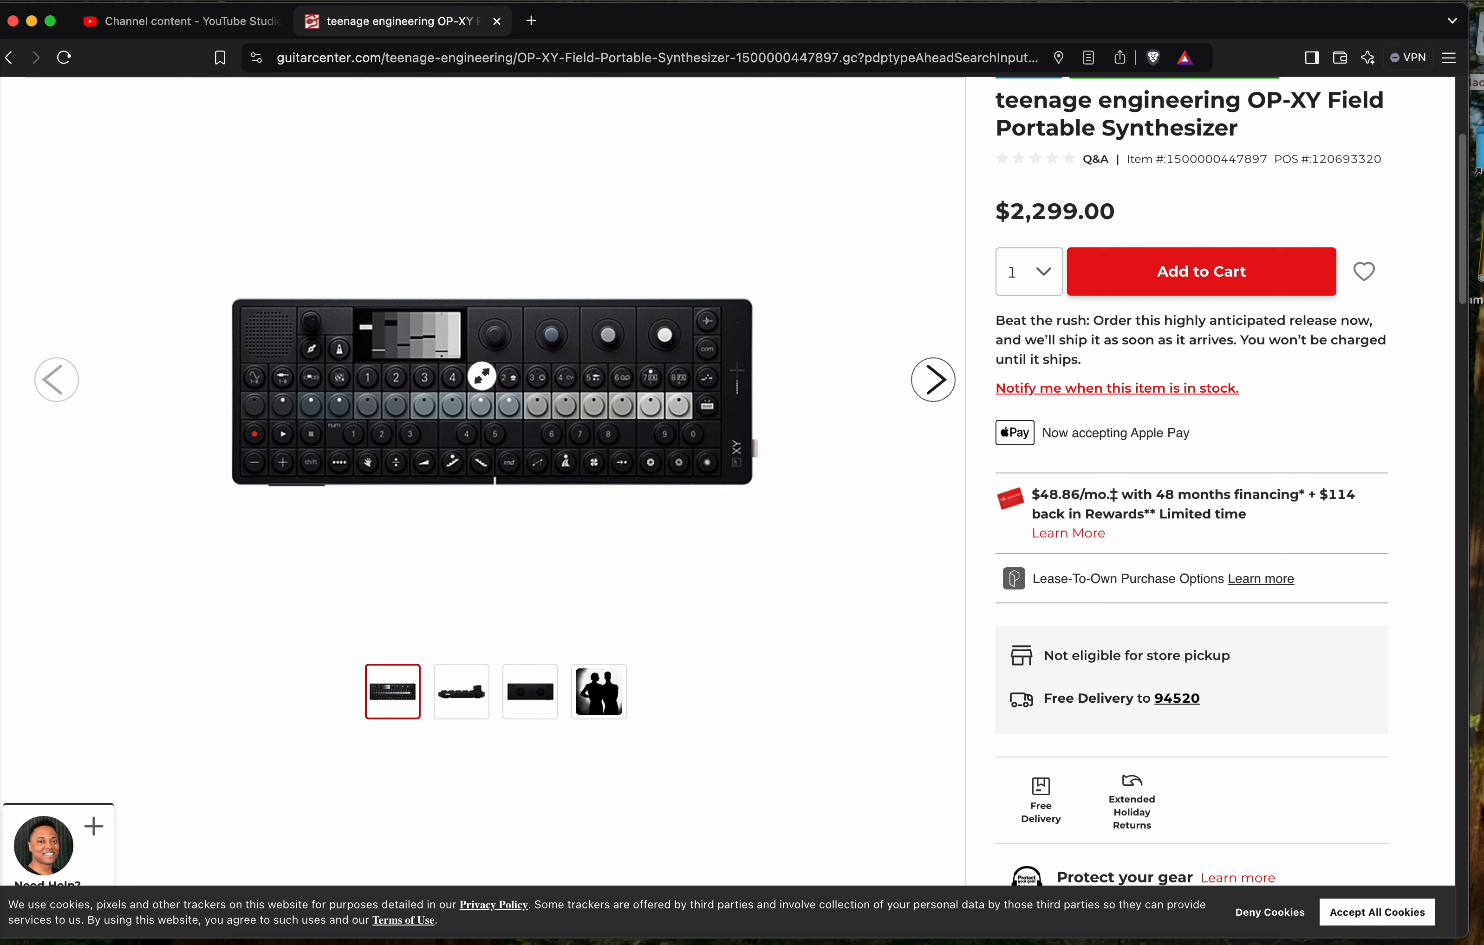
- Read down the Description section to the multi-zone sampling and aluminum body parts
{"action": "scroll", "scroll_direction": "down", "scroll_amount": 3}
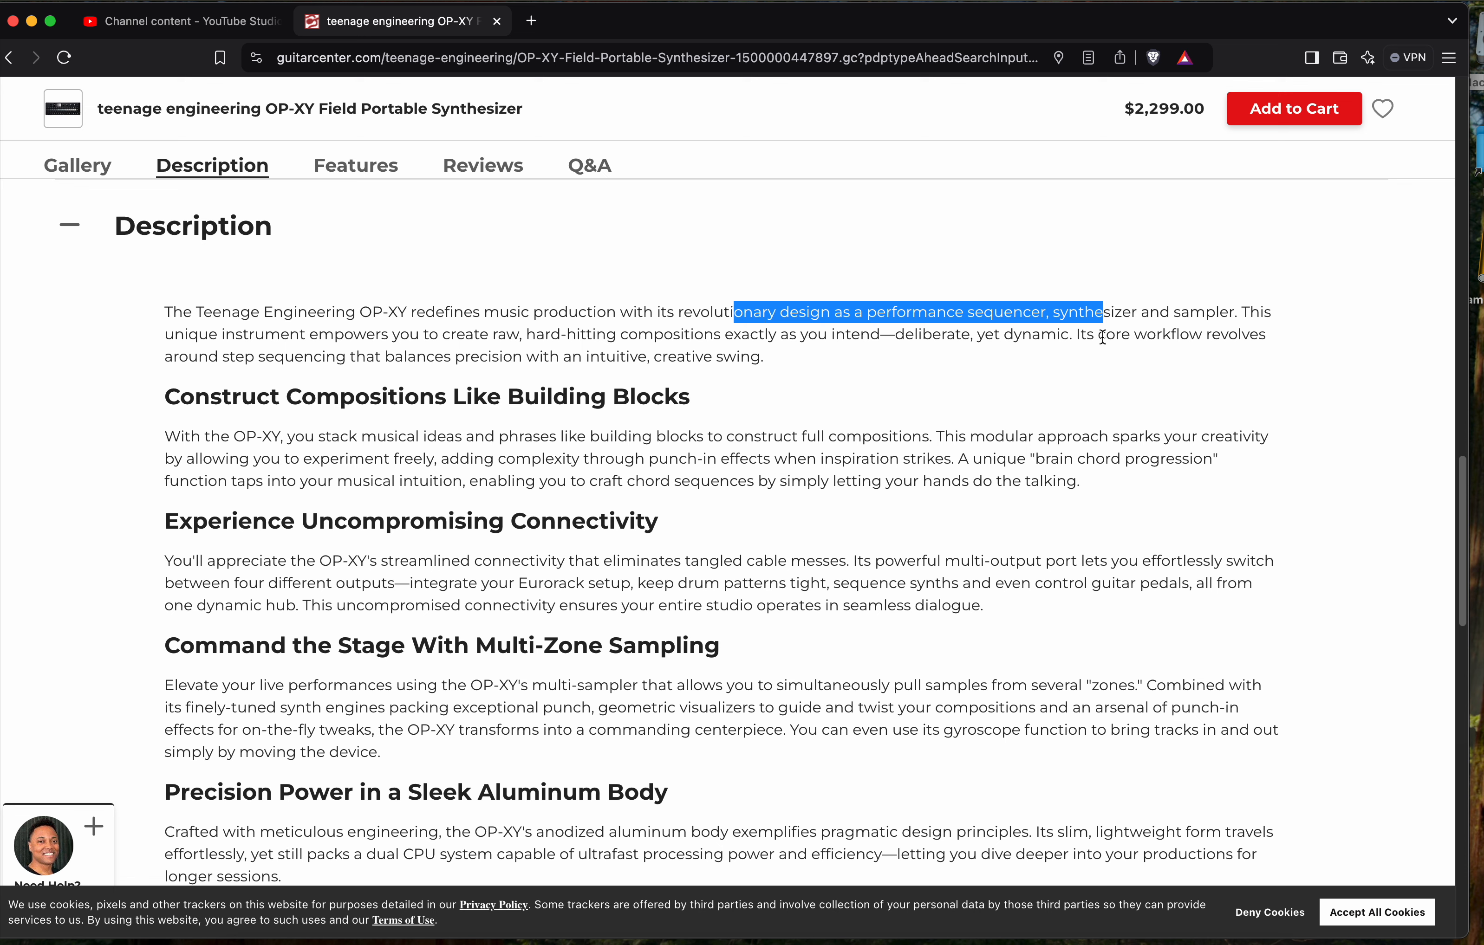
{"action": "mouse_move", "coordinate": [250, 336]}
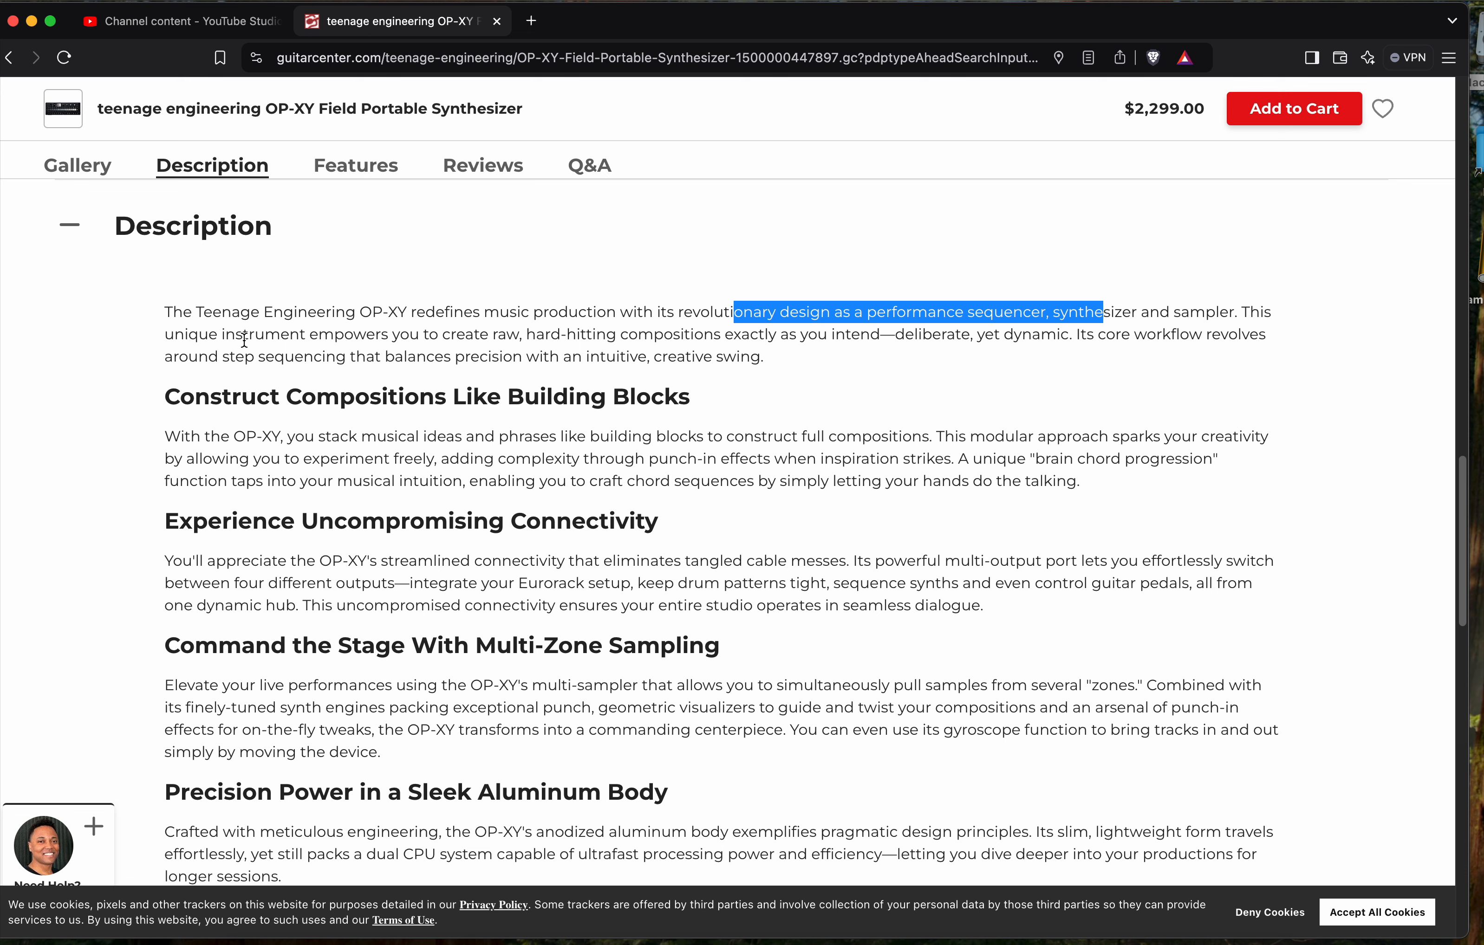
{"action": "mouse_move", "coordinate": [1007, 370]}
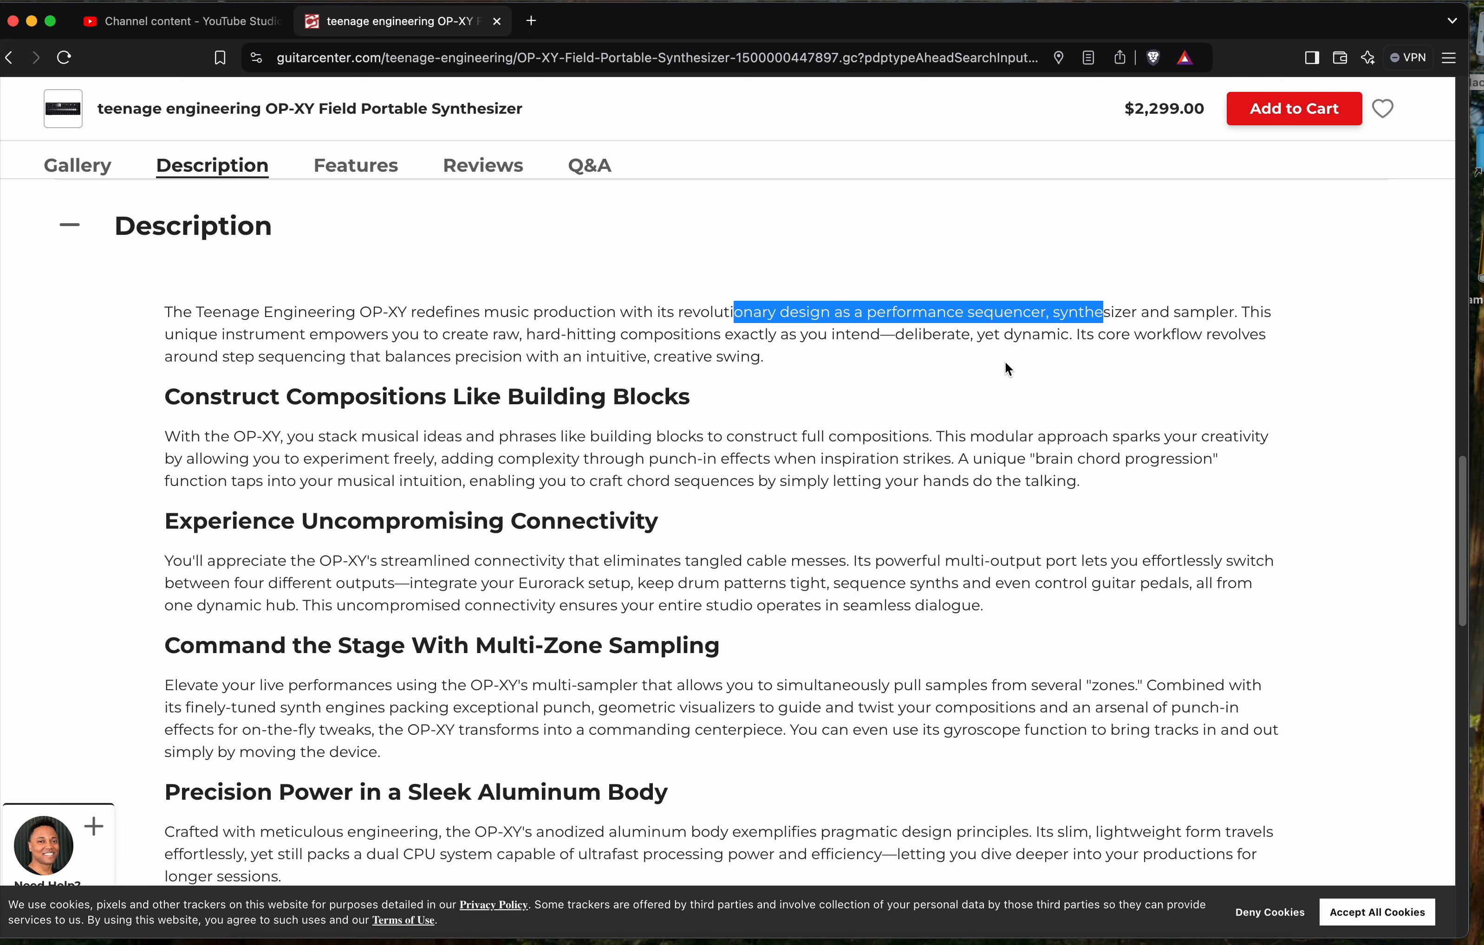
{"action": "mouse_move", "coordinate": [271, 457]}
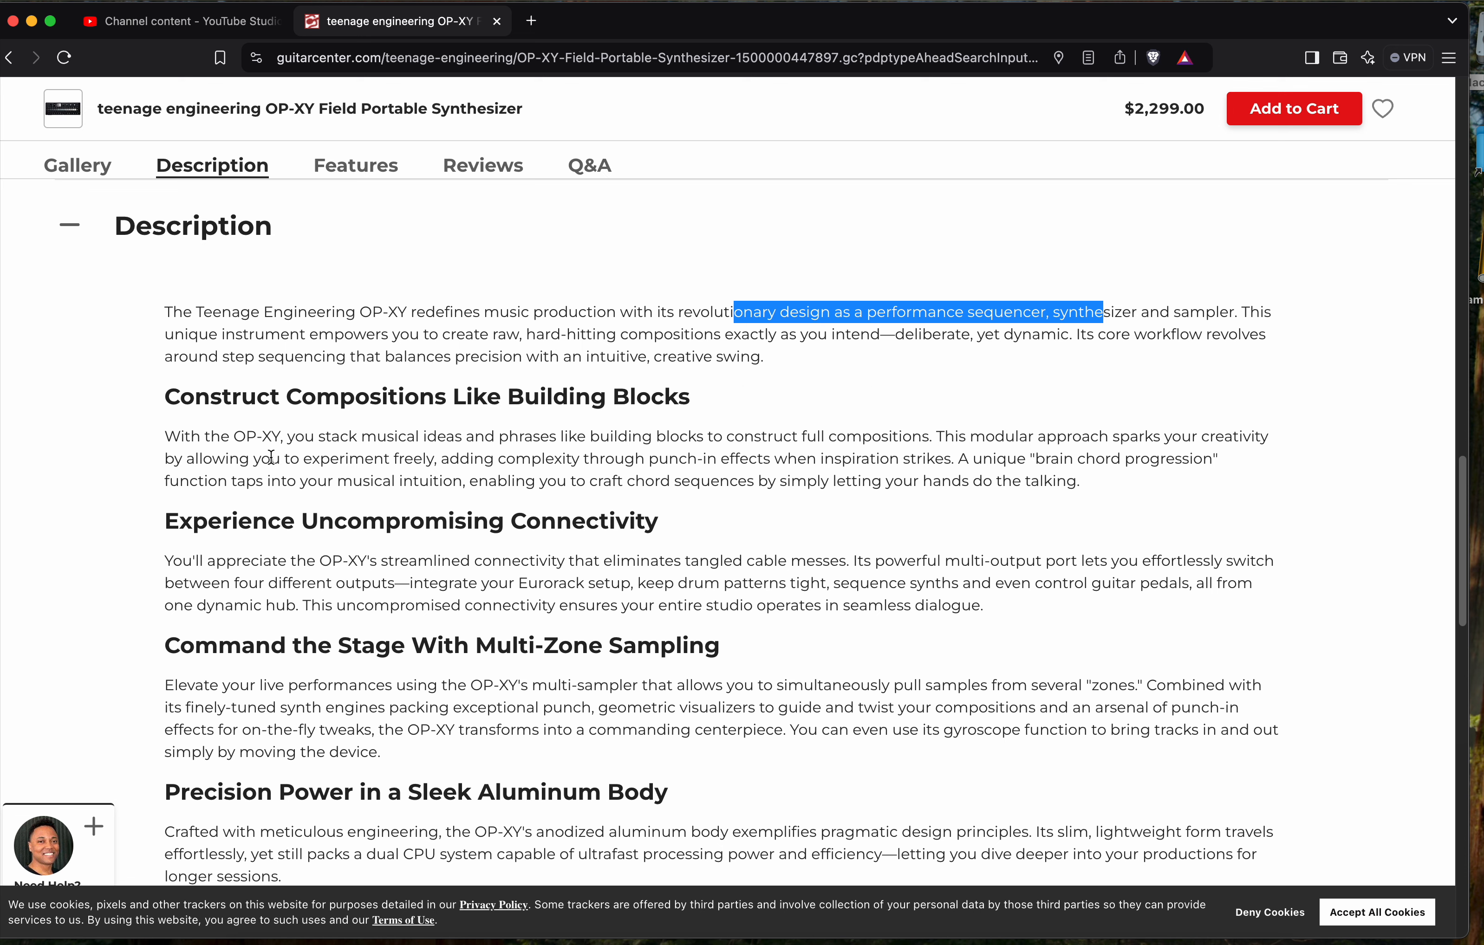
{"action": "mouse_move", "coordinate": [437, 450]}
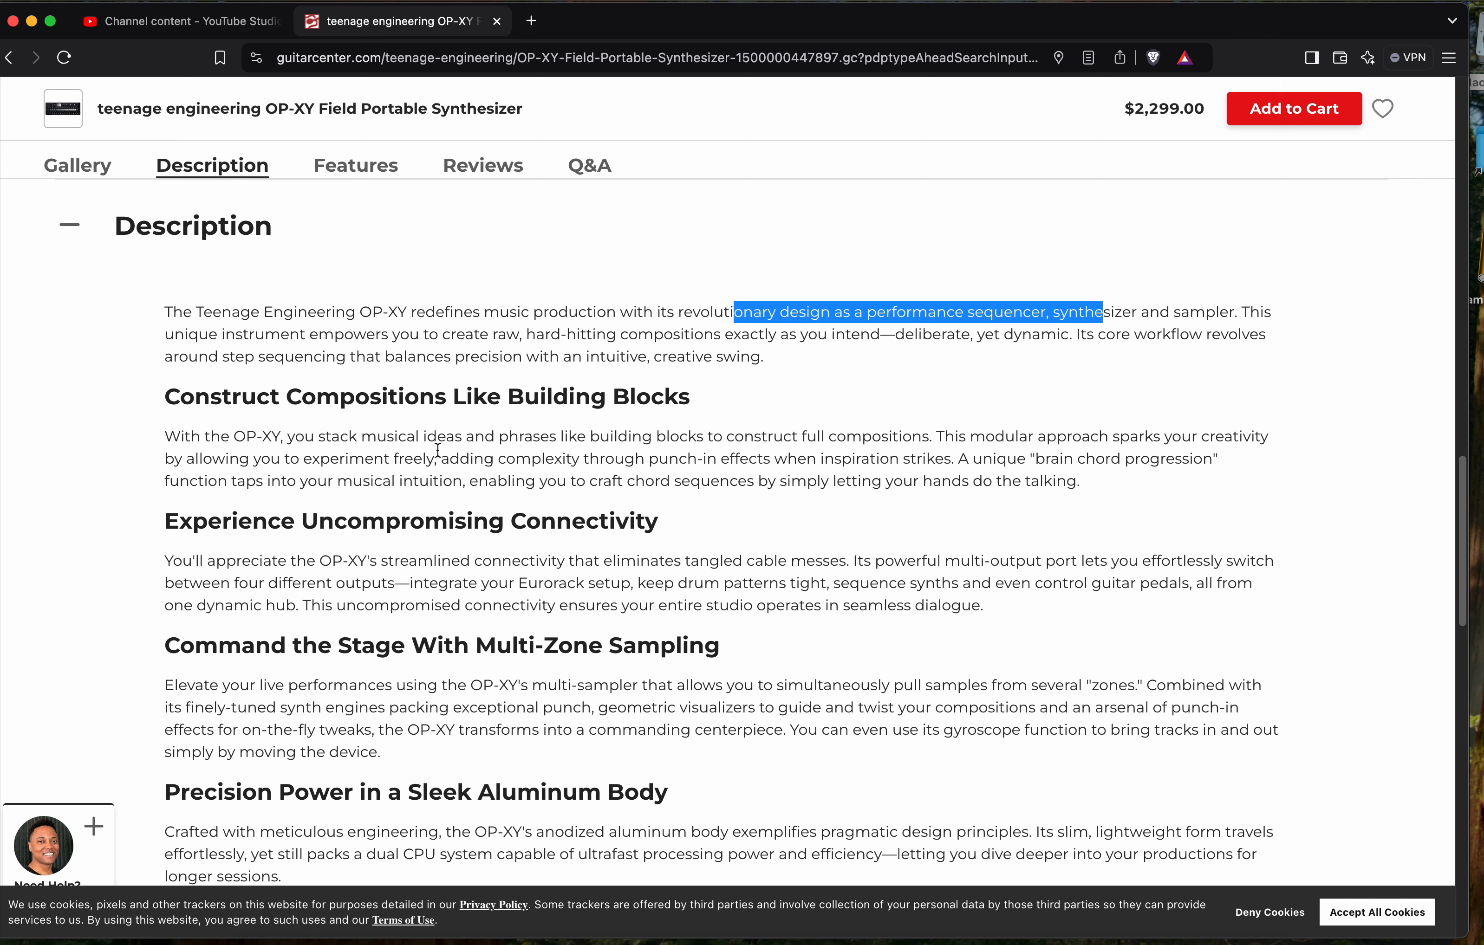
{"action": "scroll", "scroll_direction": "down", "scroll_amount": 3}
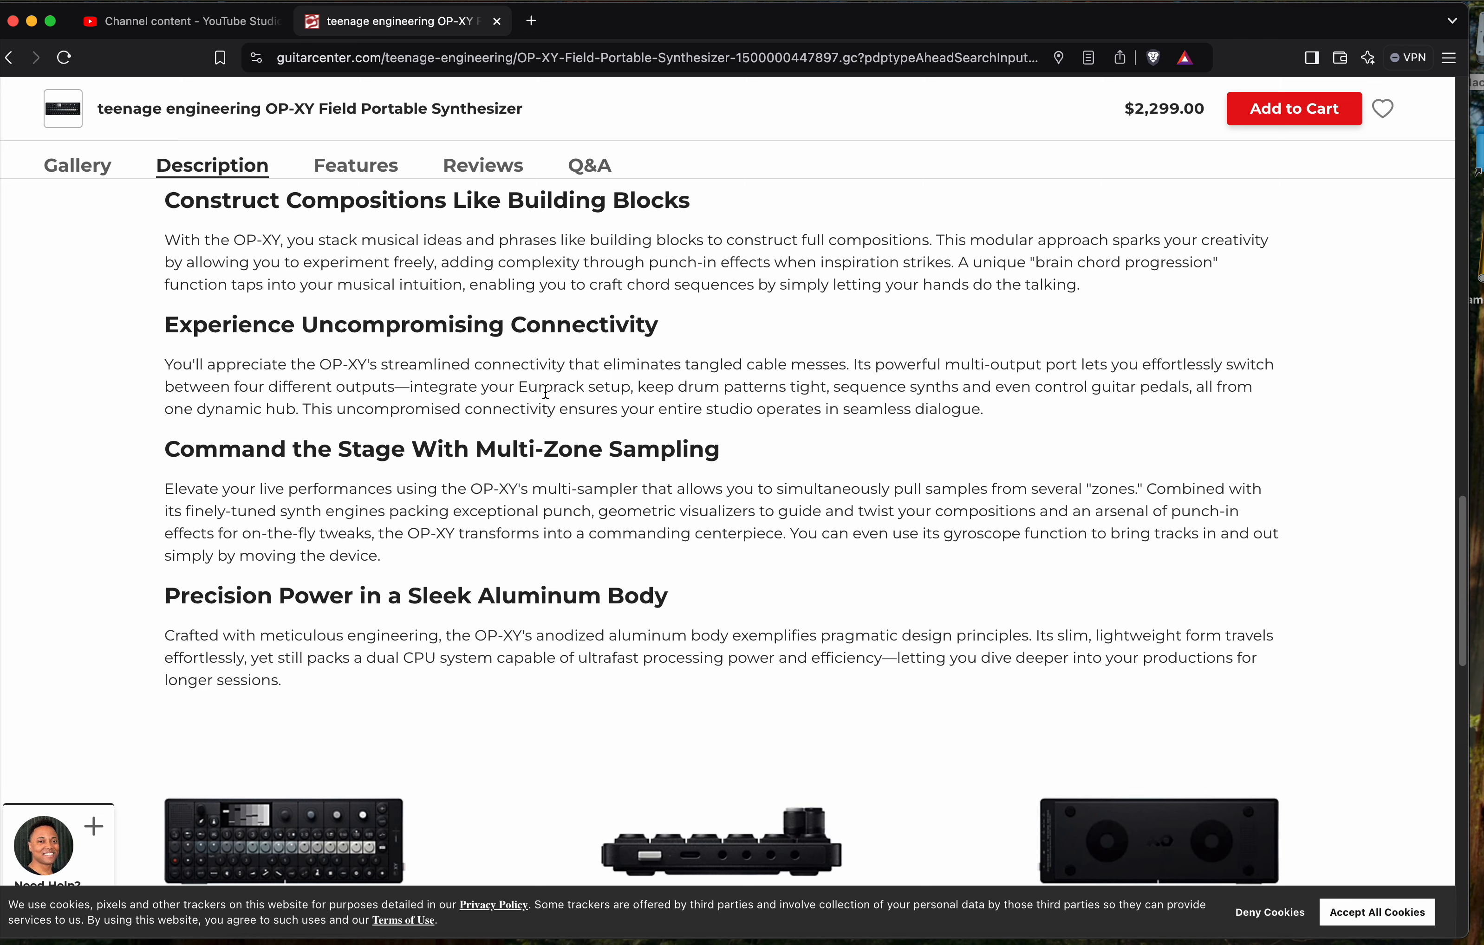
{"action": "scroll", "scroll_direction": "down", "scroll_amount": 3}
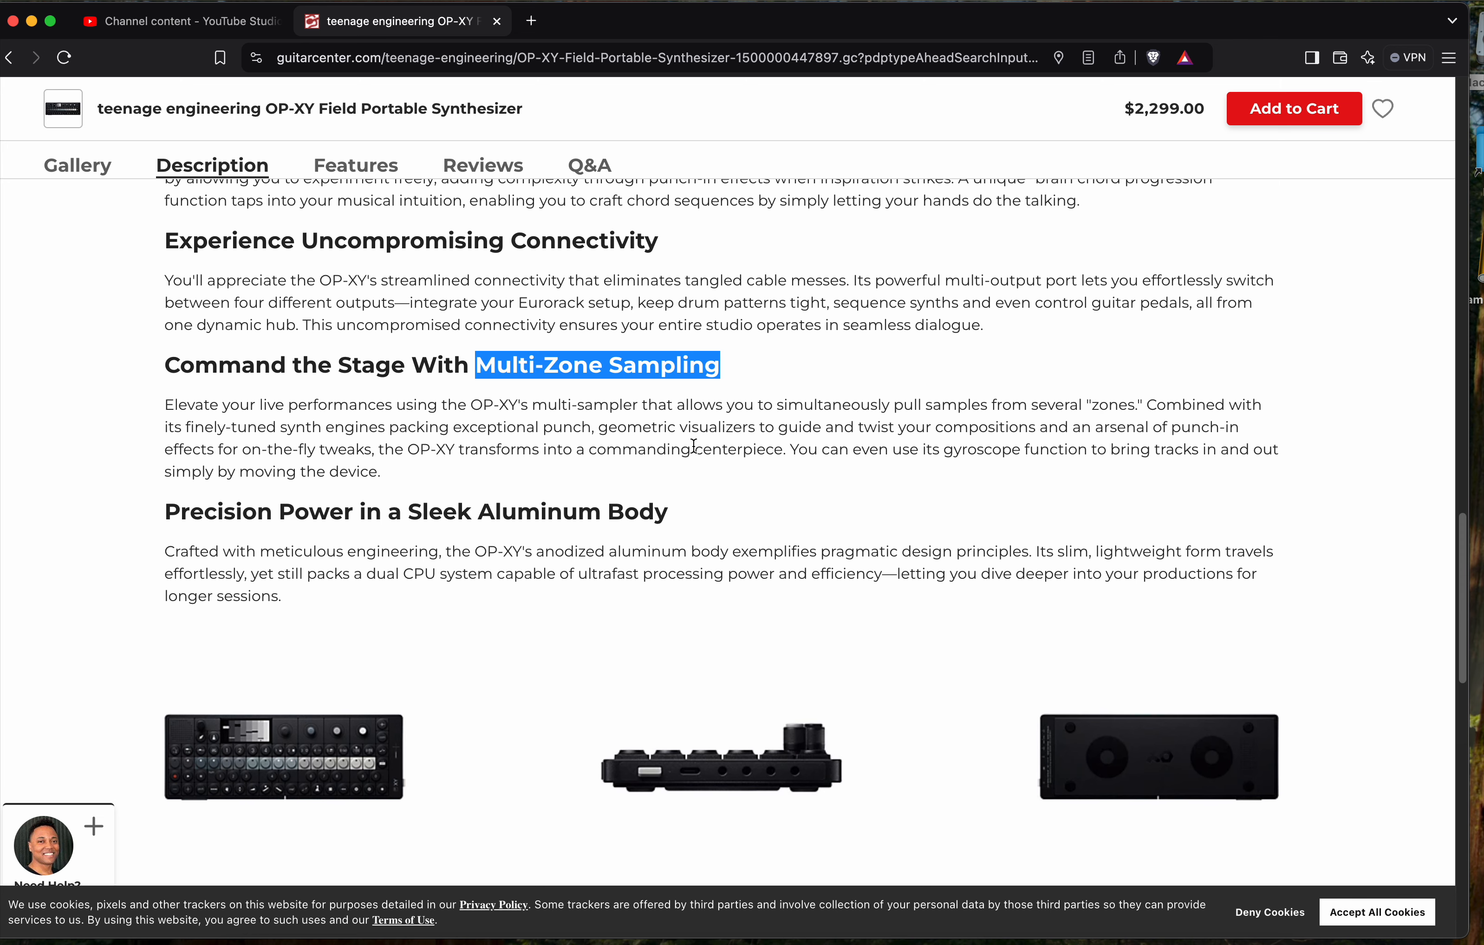
{"action": "mouse_move", "coordinate": [301, 544]}
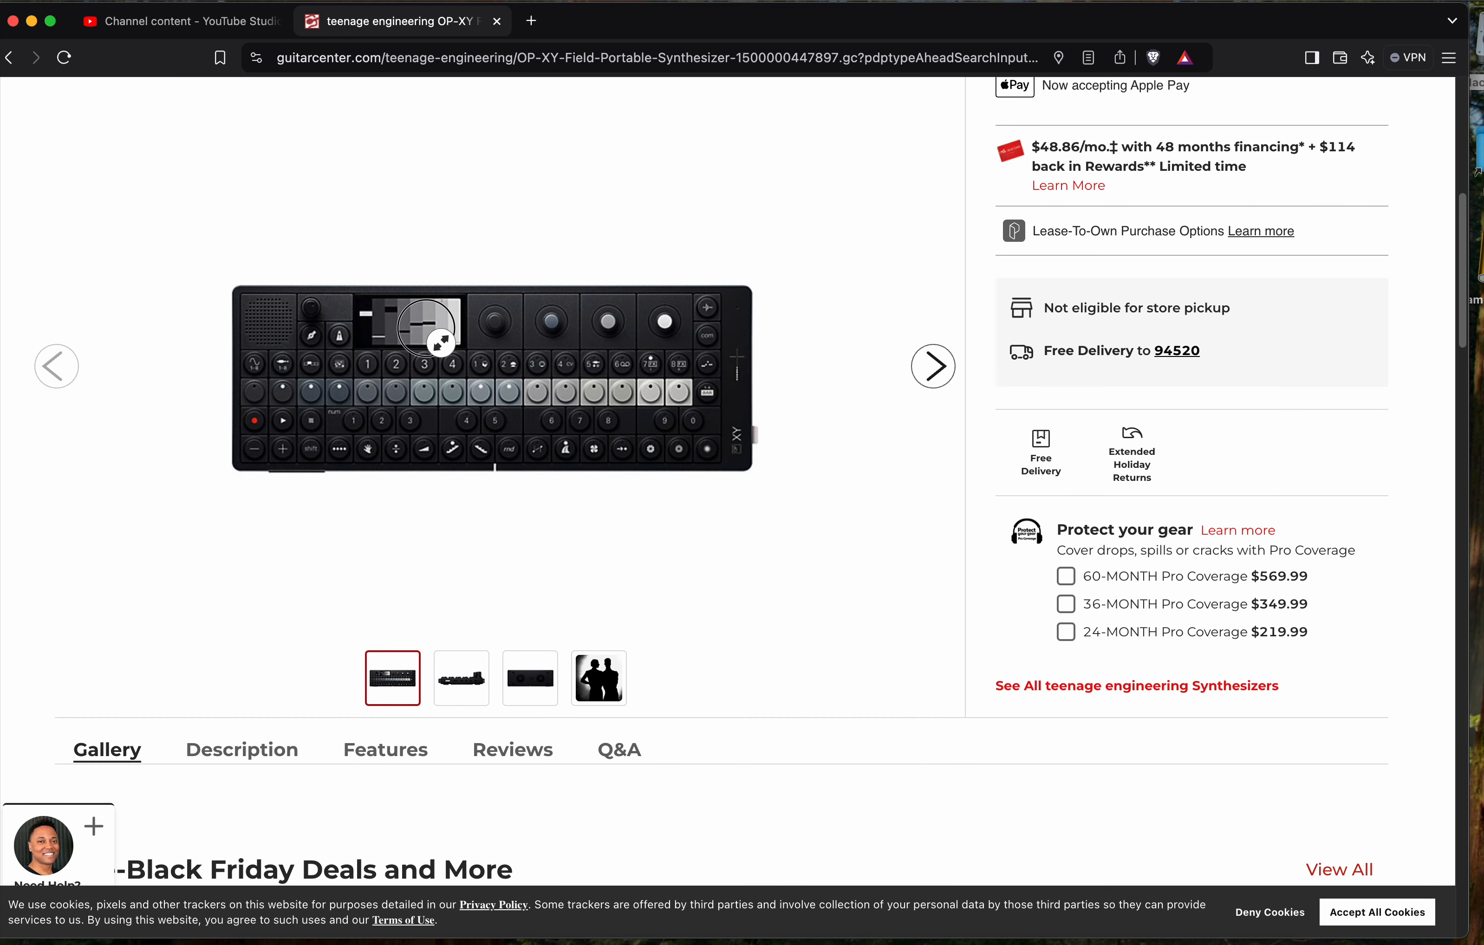
- Scroll back up to the OP-XY title, $2,299.00 price and preorder notice
{"action": "scroll", "scroll_direction": "up", "scroll_amount": 3}
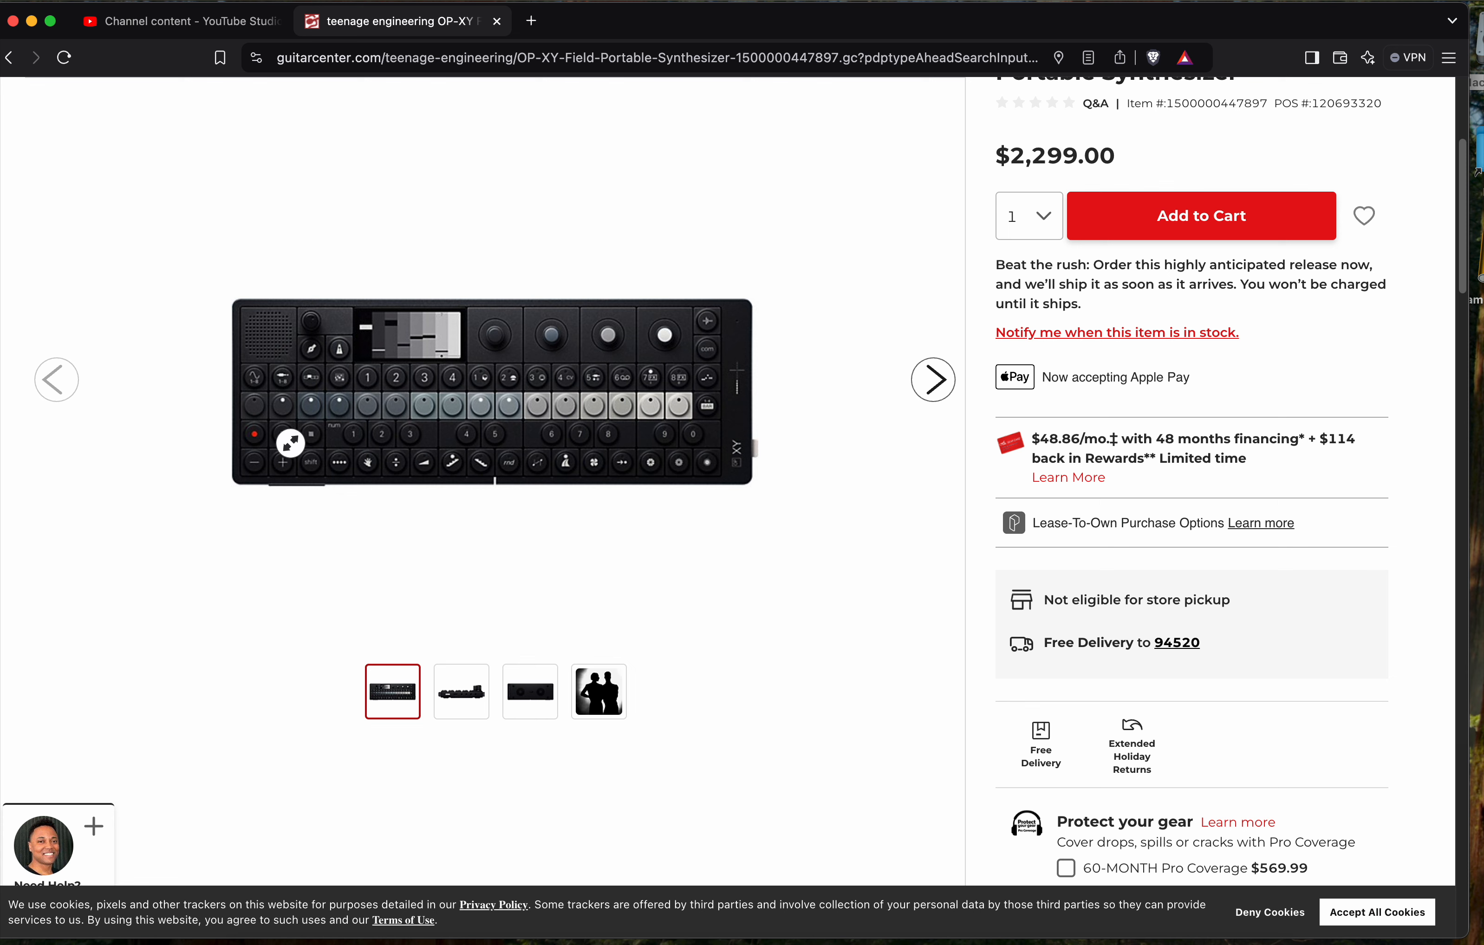
{"action": "mouse_move", "coordinate": [616, 425]}
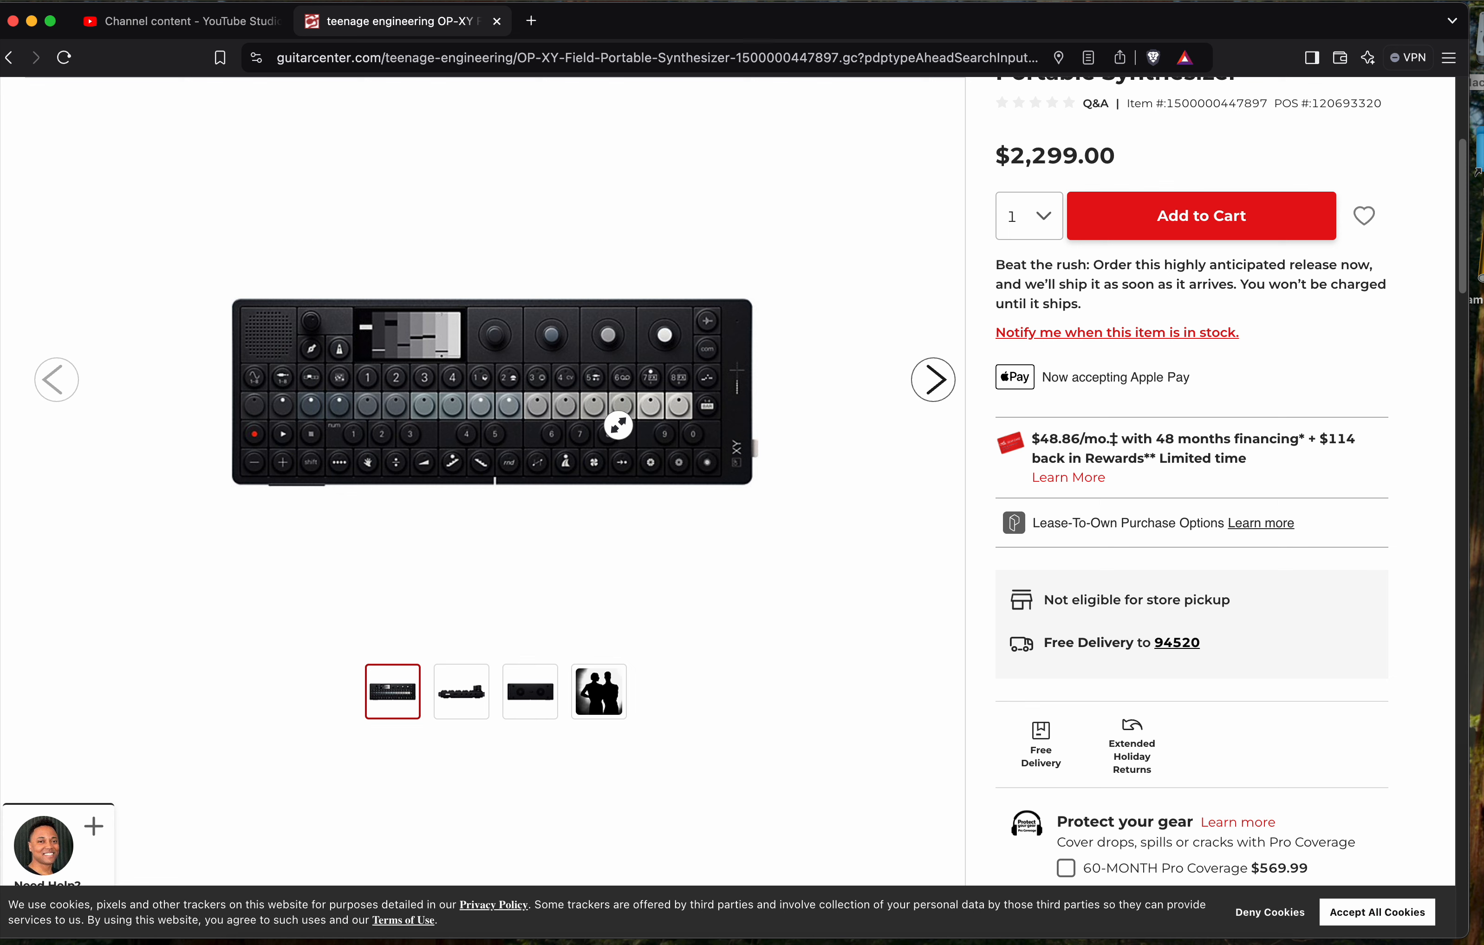
{"action": "mouse_move", "coordinate": [448, 421]}
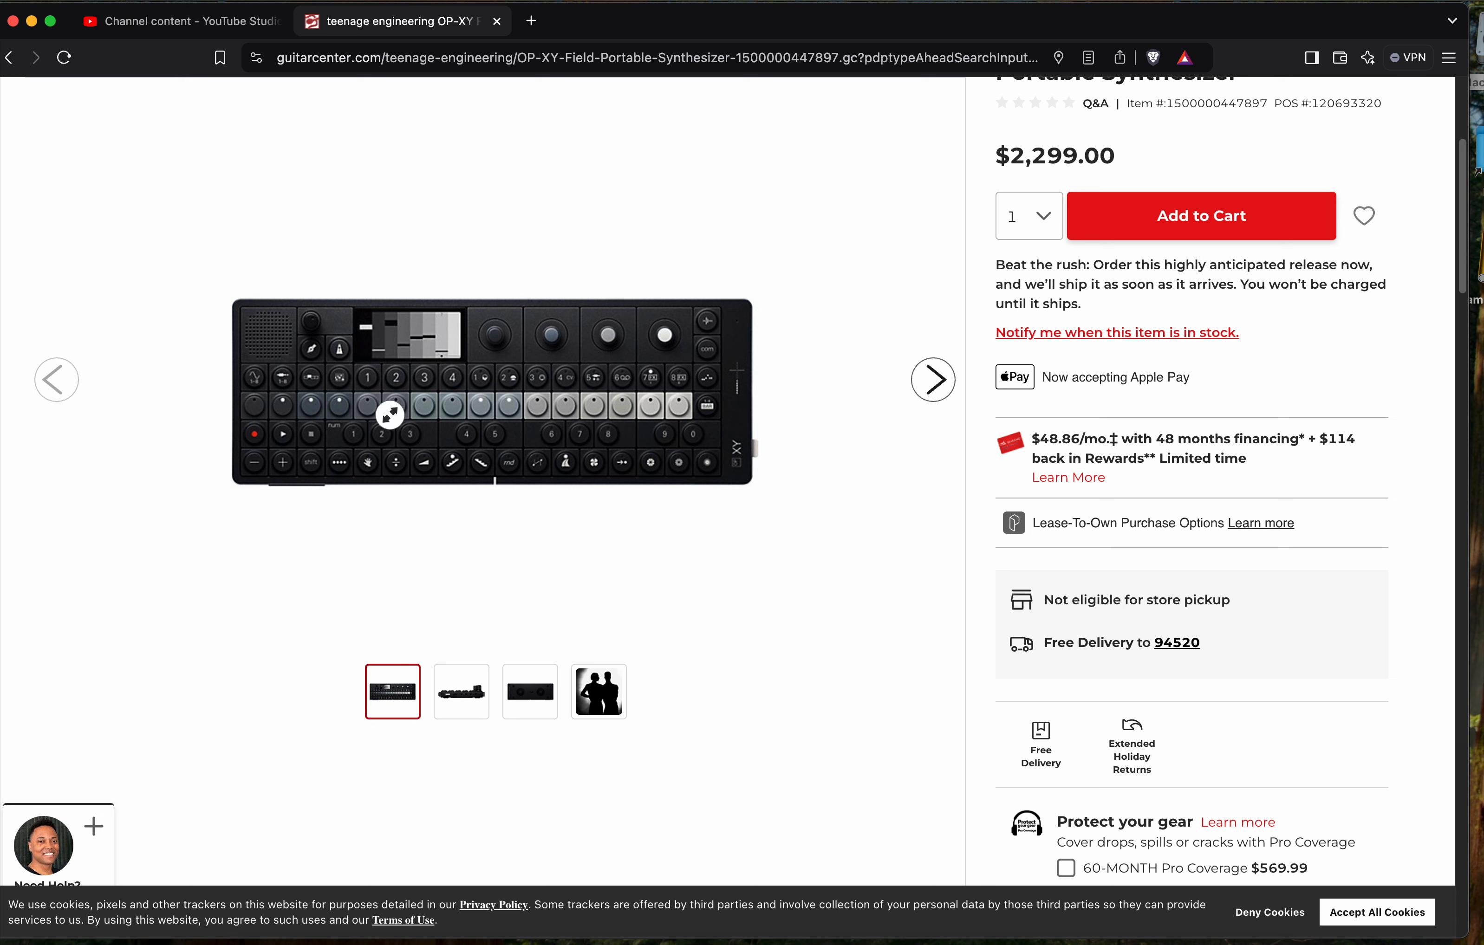
{"action": "mouse_move", "coordinate": [402, 398]}
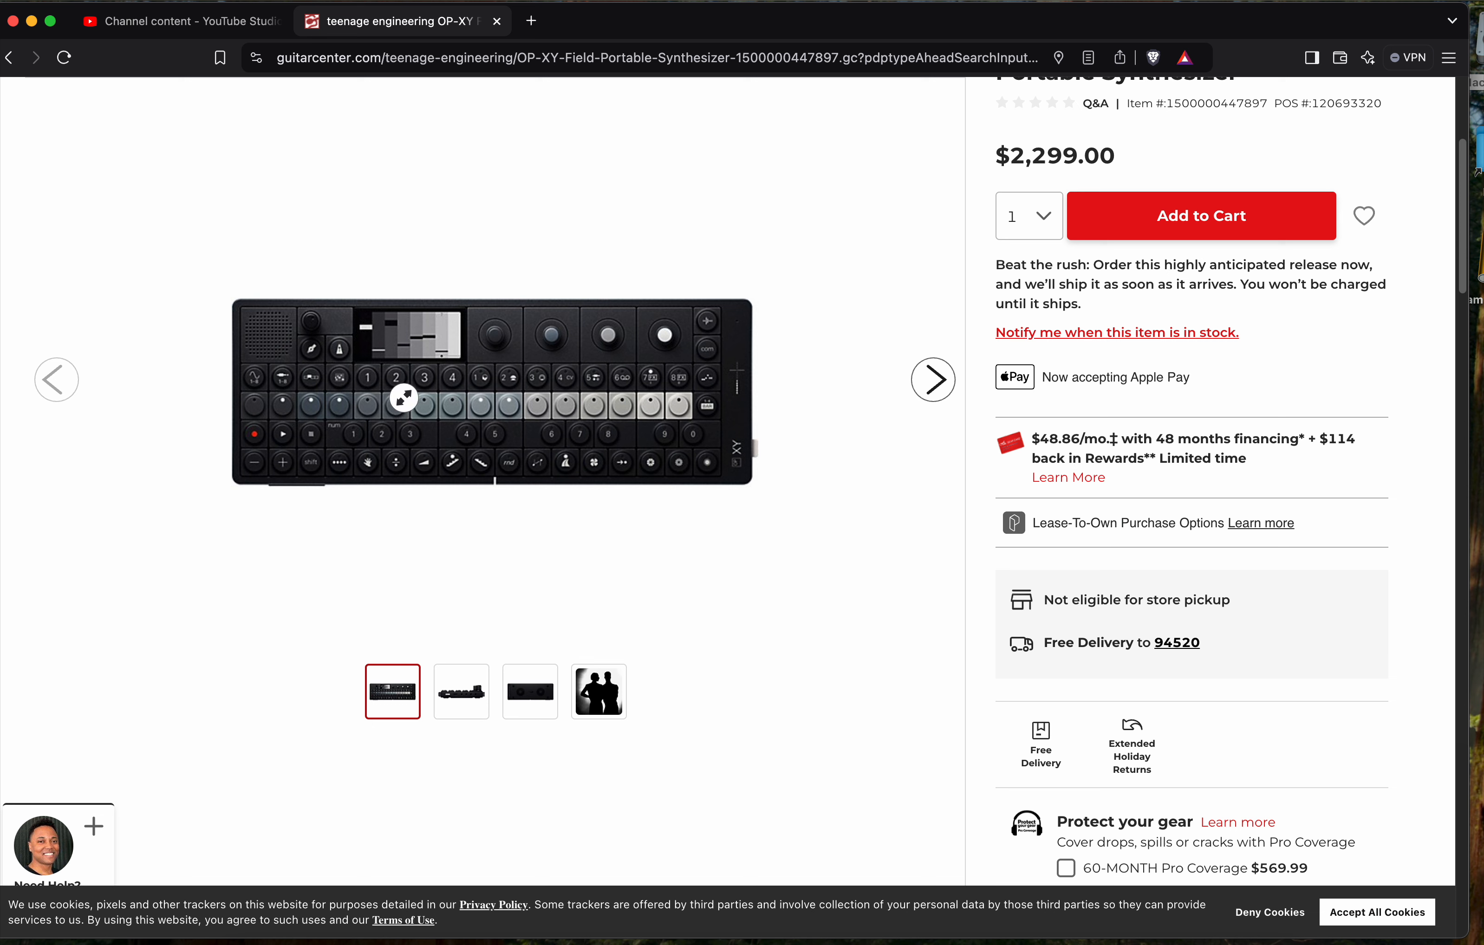
{"action": "mouse_move", "coordinate": [413, 490]}
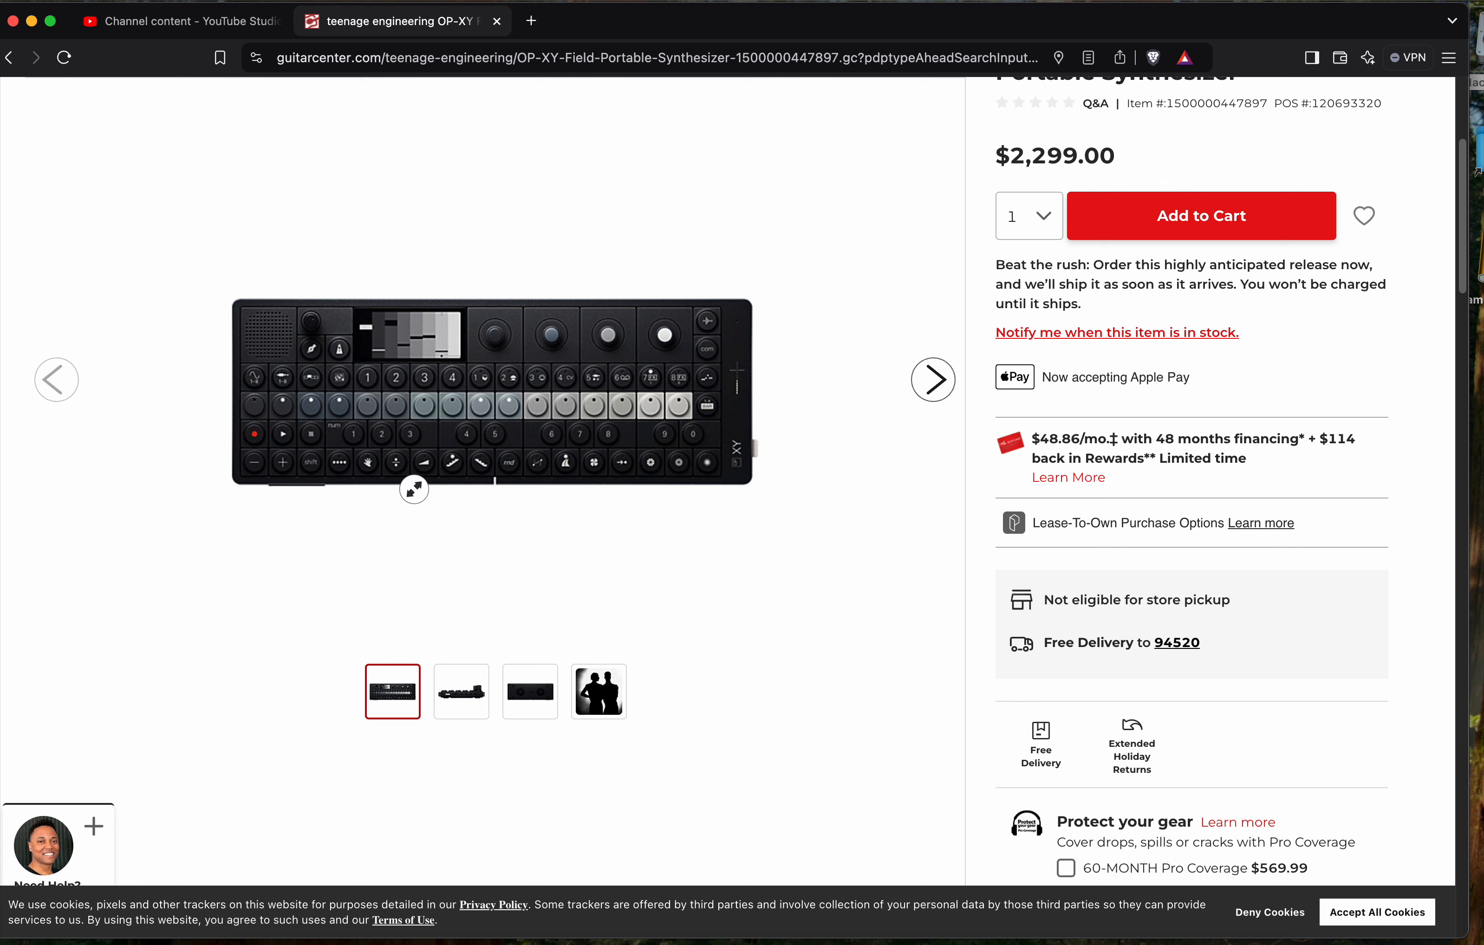
{"action": "mouse_move", "coordinate": [570, 491]}
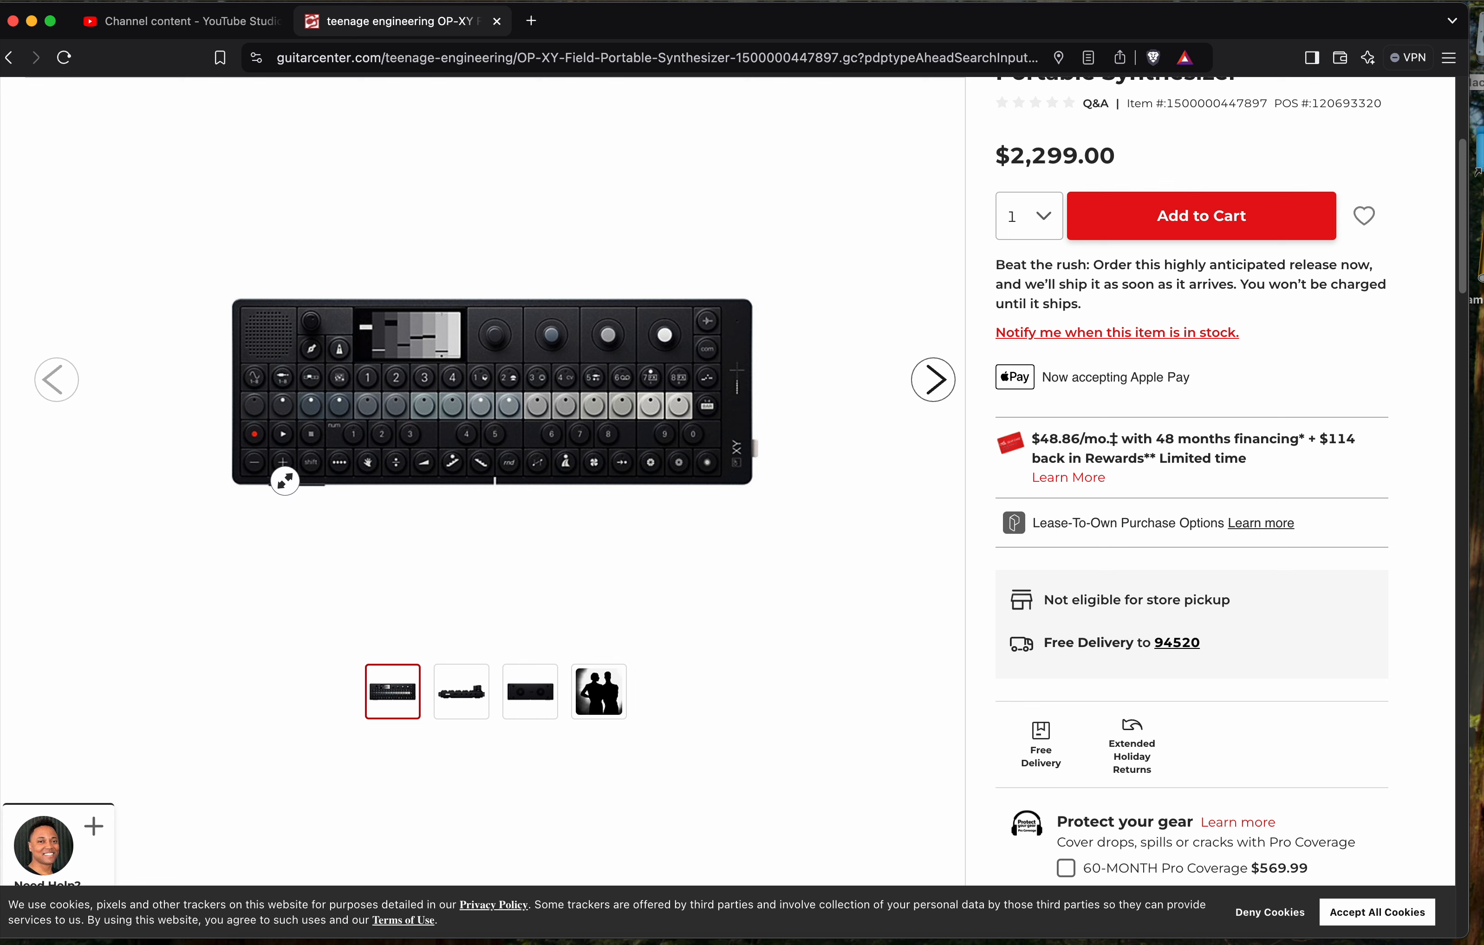
{"action": "mouse_move", "coordinate": [521, 474]}
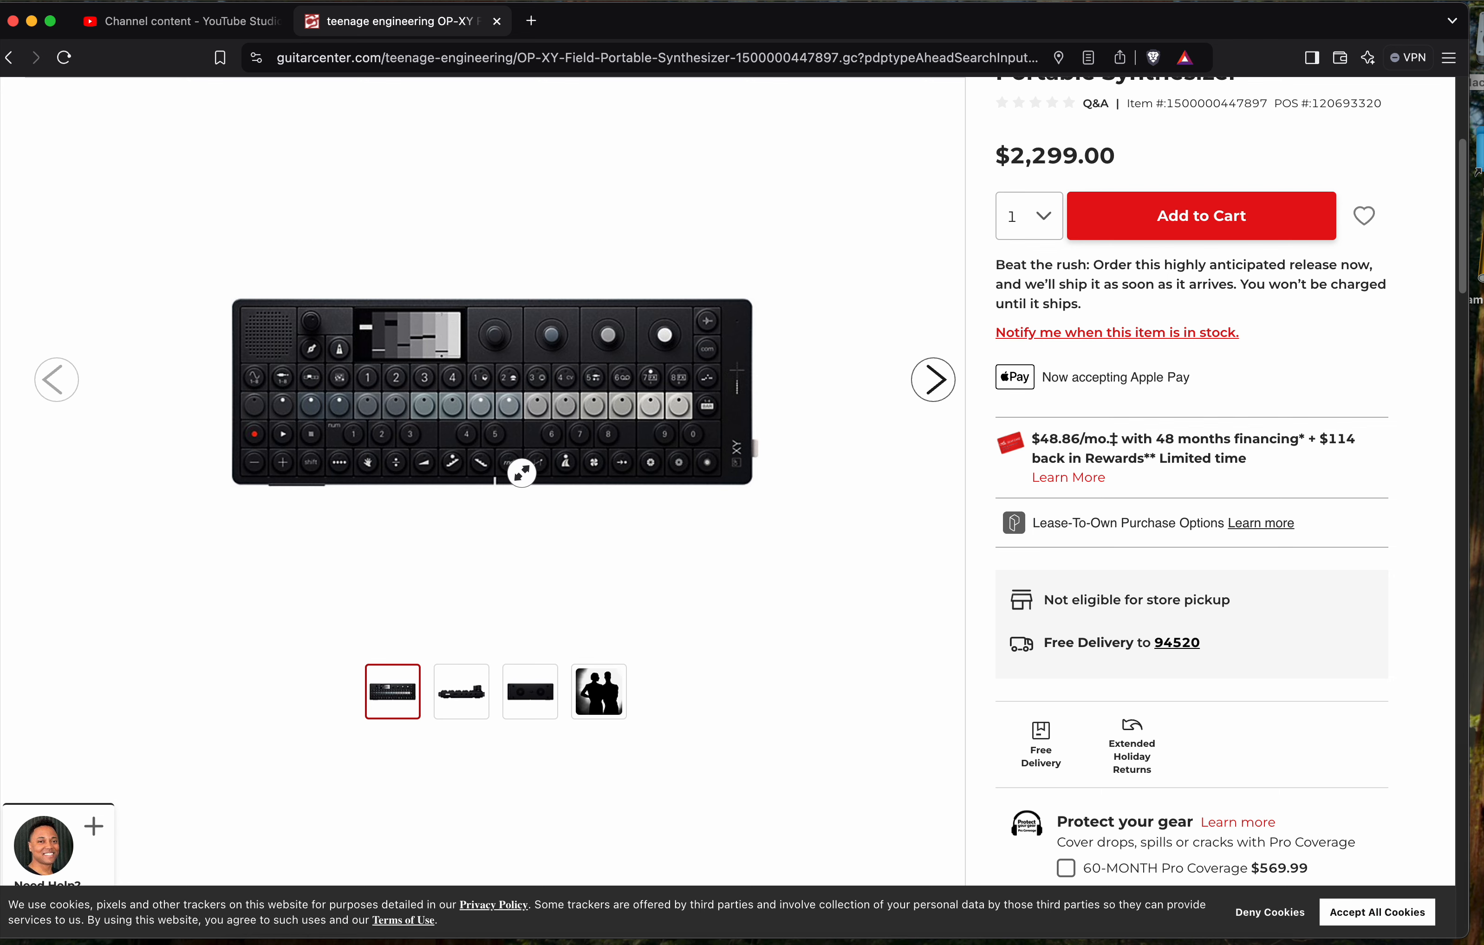
{"action": "mouse_move", "coordinate": [693, 478]}
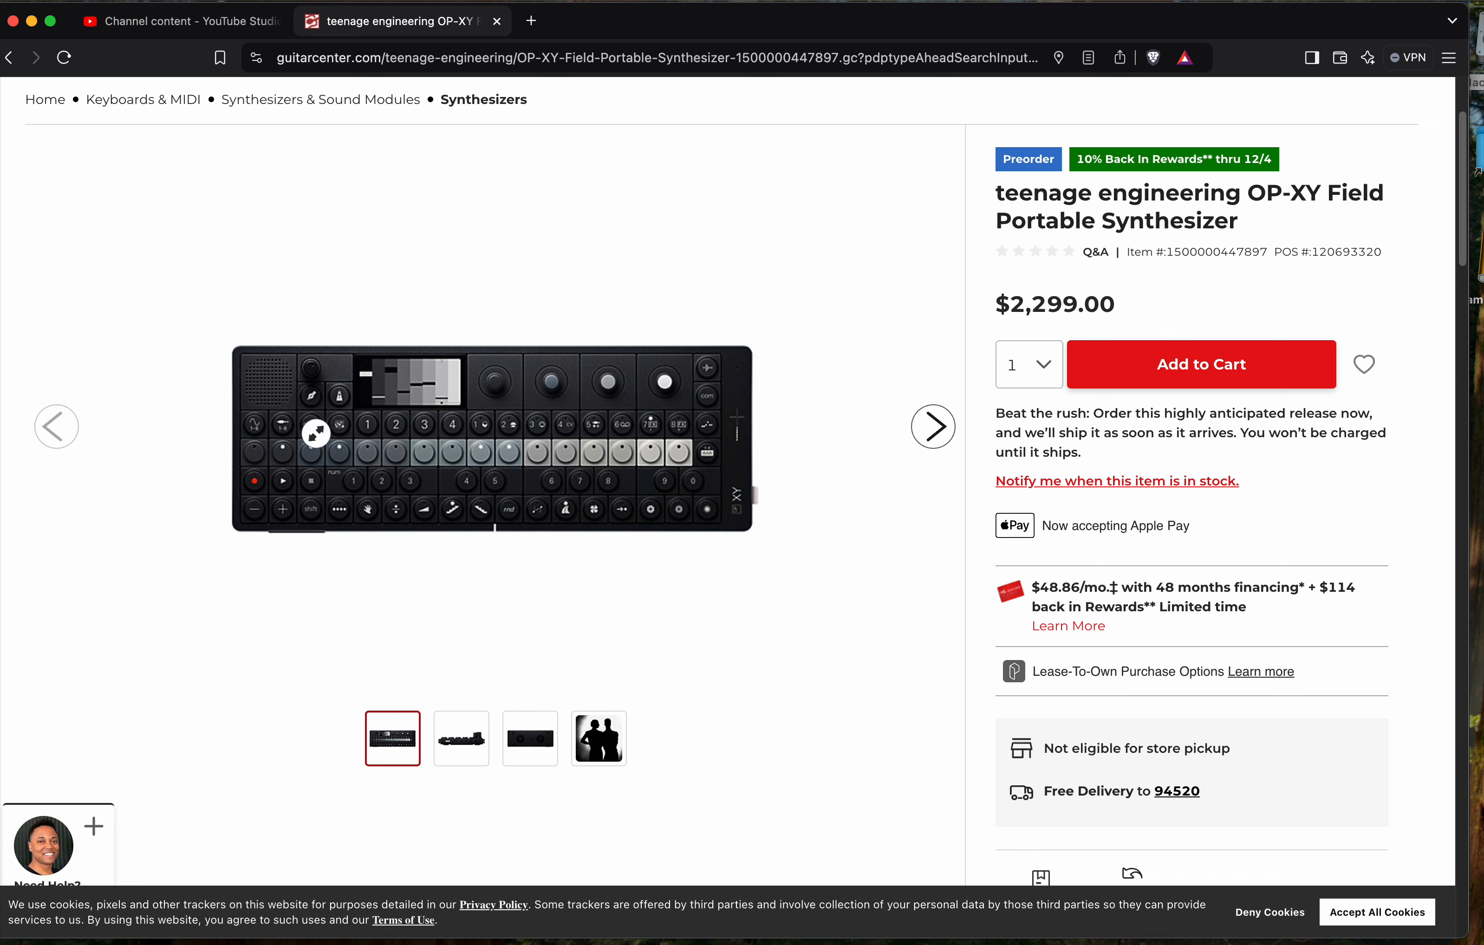
- Scroll the page so the Guitar Center header, OP-XY search and breadcrumbs sit above the front photo
{"action": "scroll", "scroll_direction": "down", "scroll_amount": 3}
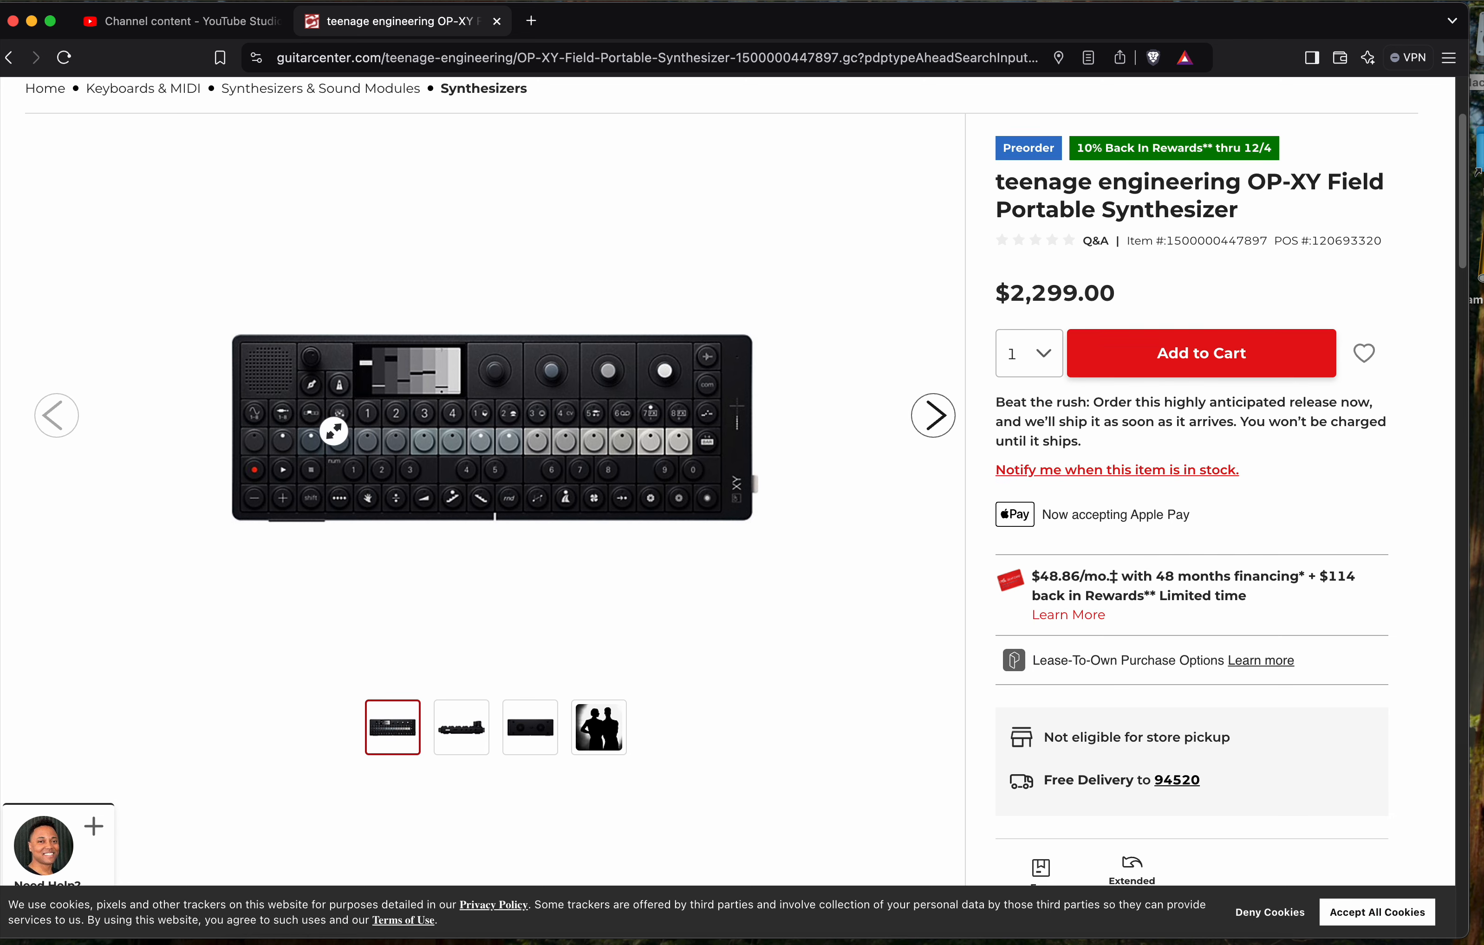
{"action": "scroll", "scroll_direction": "down", "scroll_amount": 3}
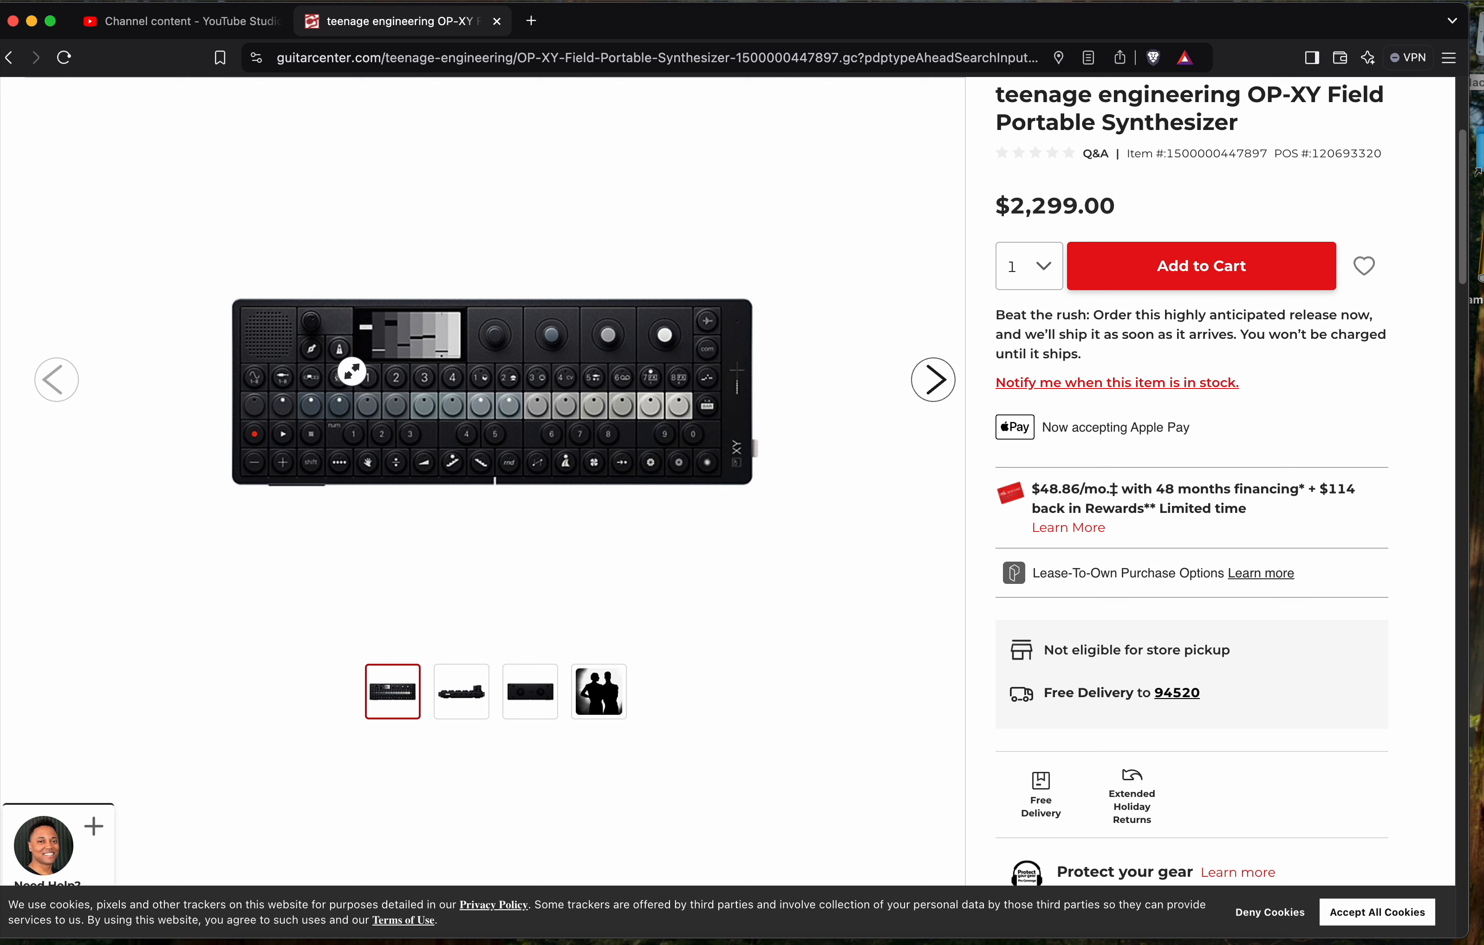
{"action": "mouse_move", "coordinate": [639, 368]}
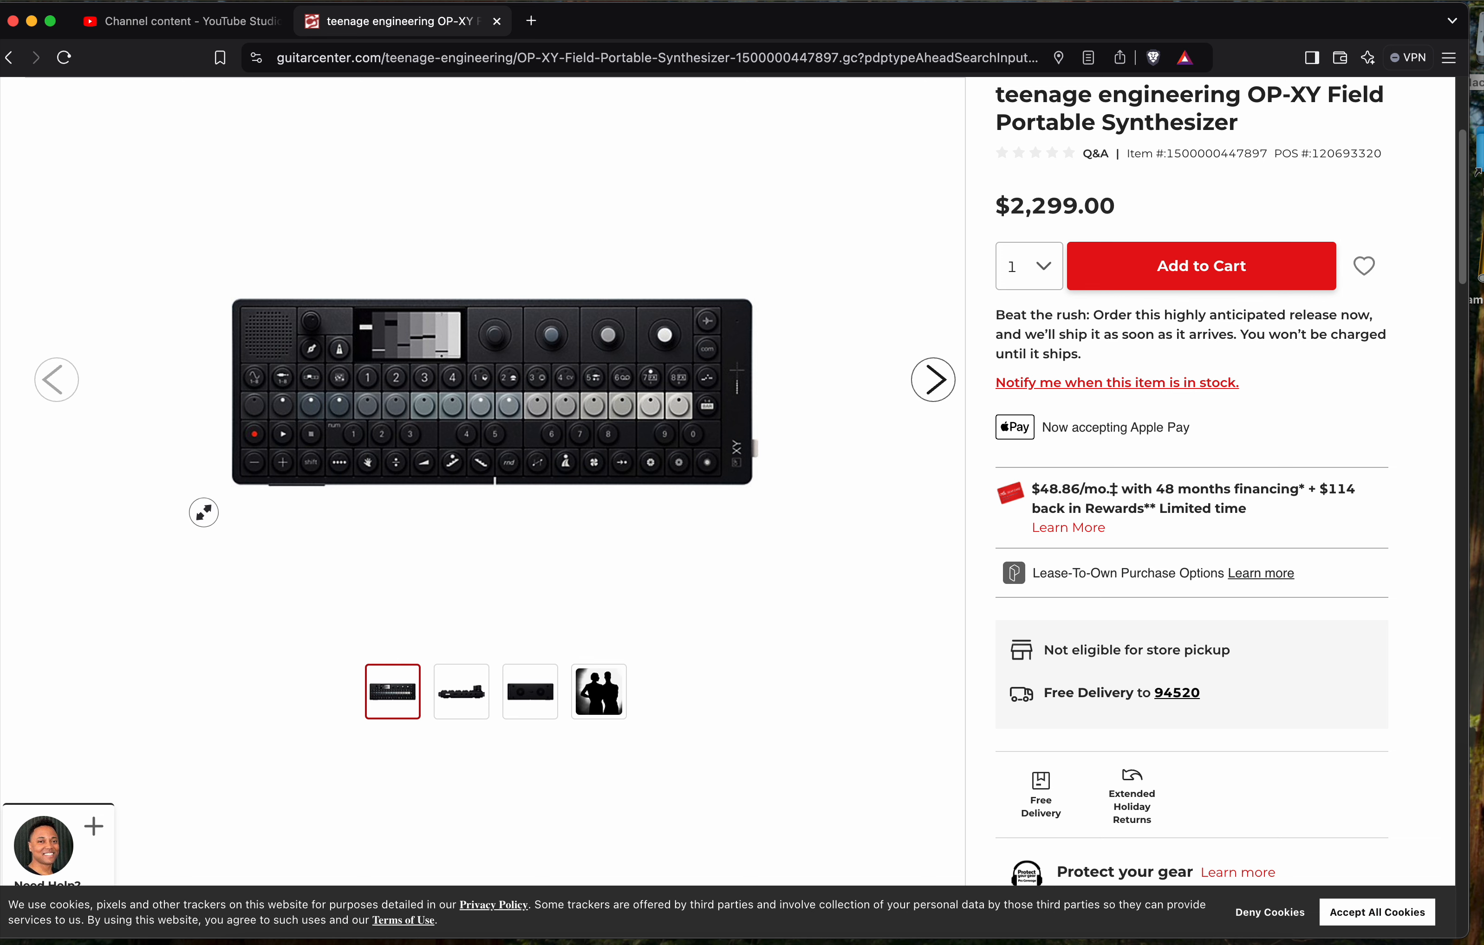
{"action": "mouse_move", "coordinate": [582, 503]}
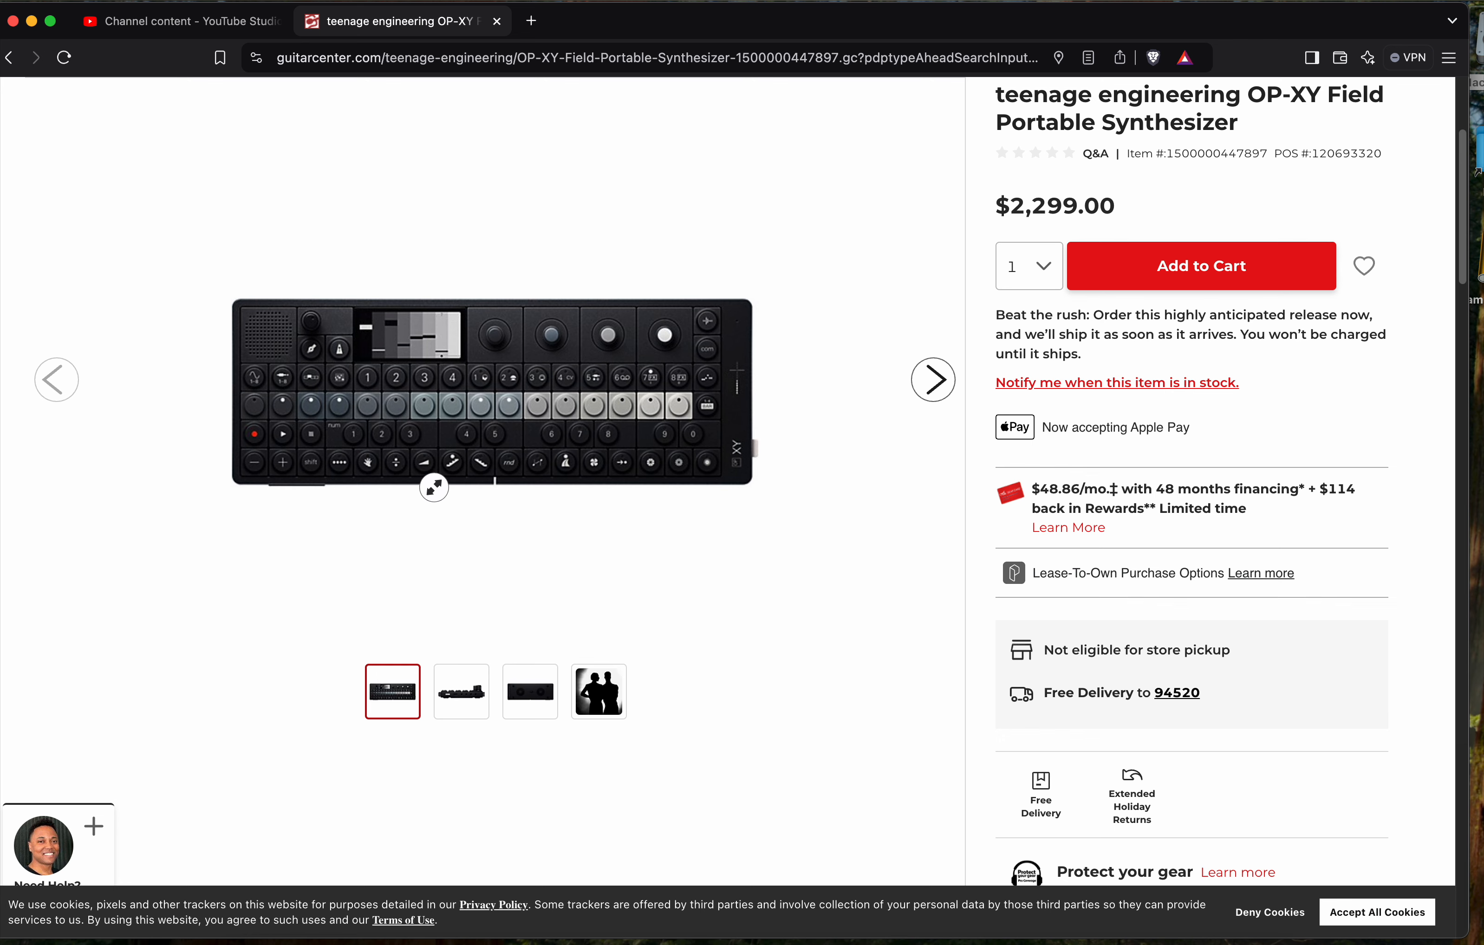
{"action": "scroll", "scroll_direction": "up", "scroll_amount": 3}
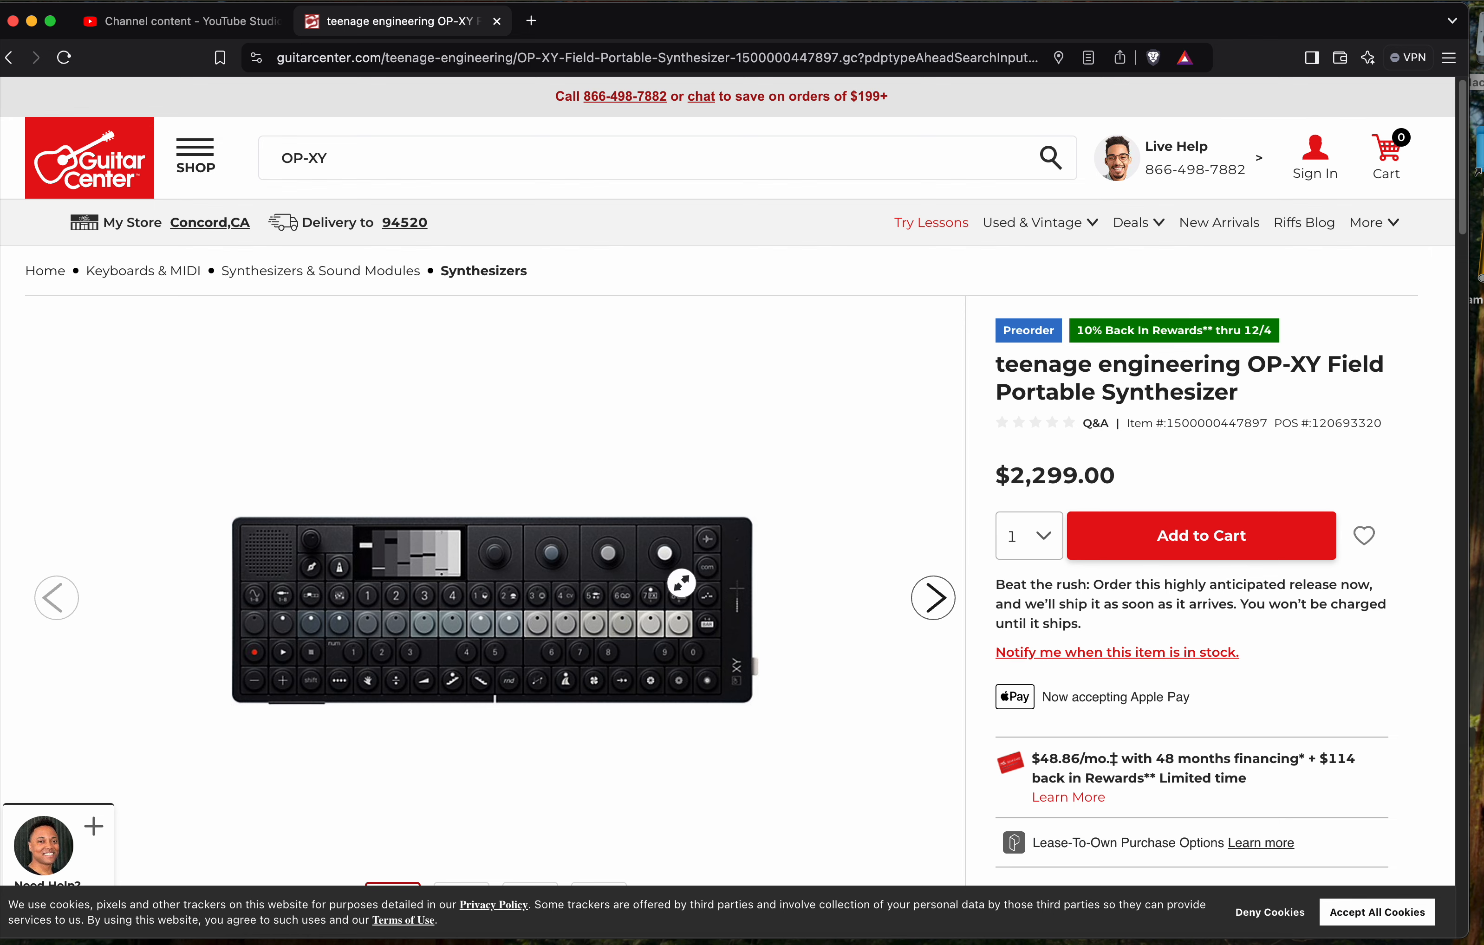
{"action": "scroll", "scroll_direction": "down", "scroll_amount": 3}
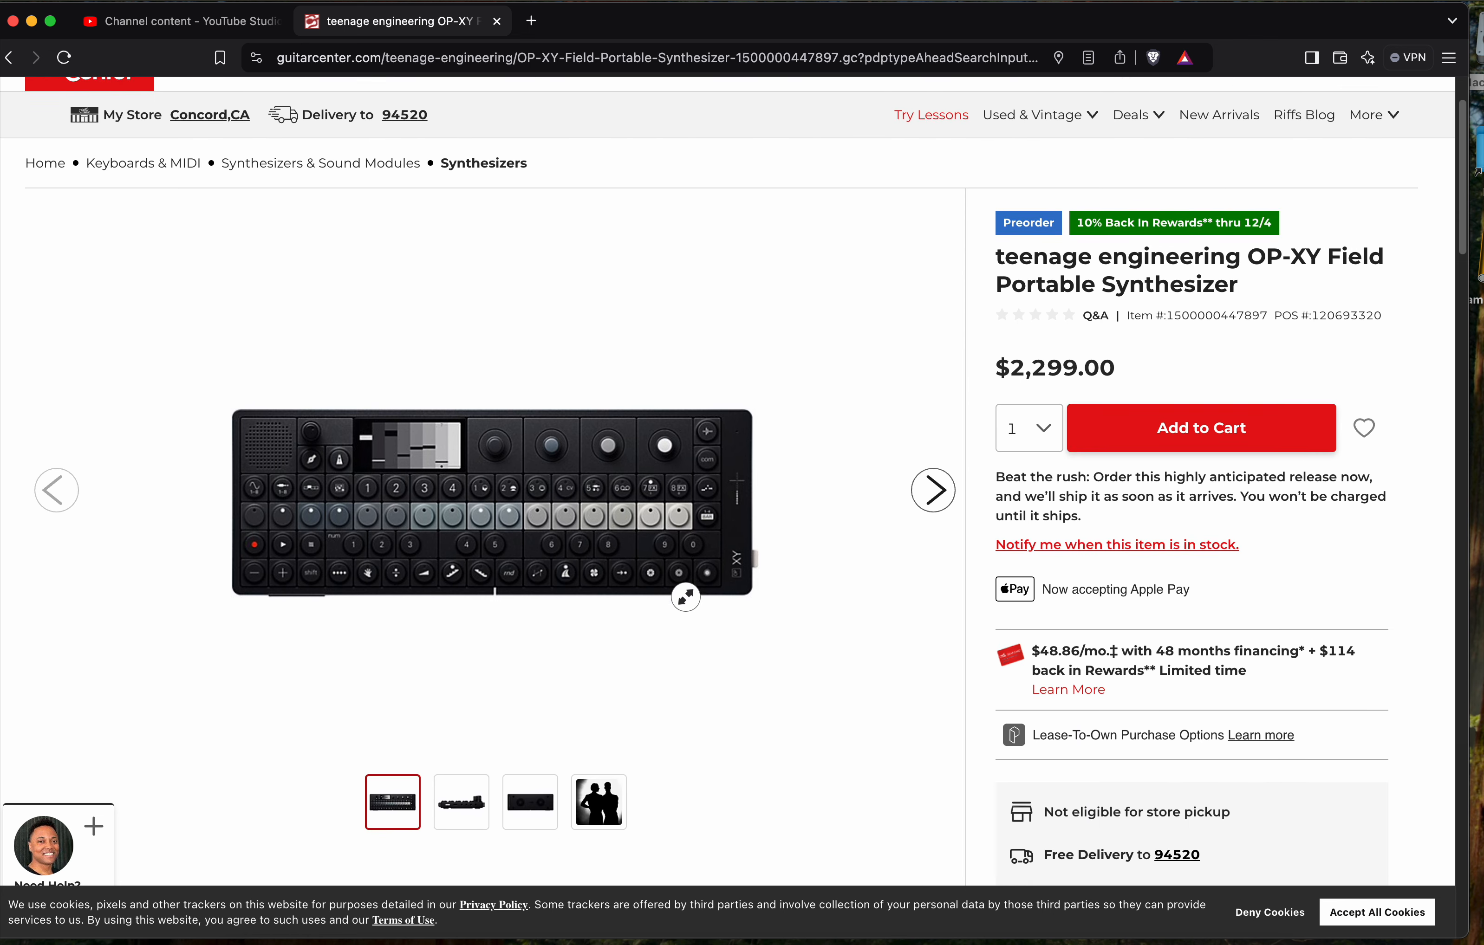
{"action": "scroll", "scroll_direction": "down", "scroll_amount": 3}
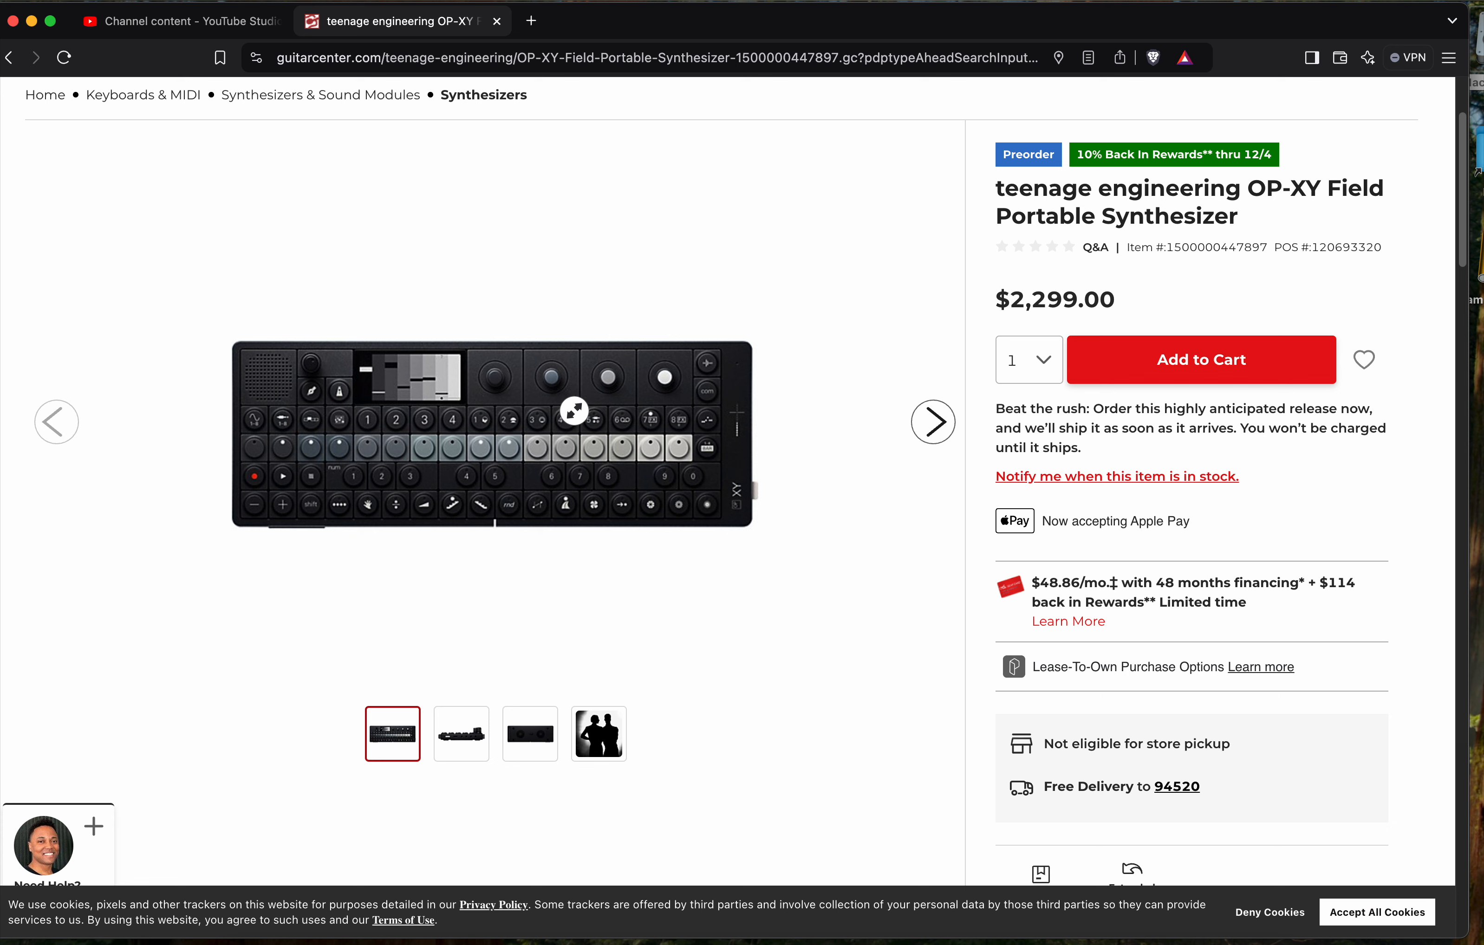
{"action": "mouse_move", "coordinate": [510, 448]}
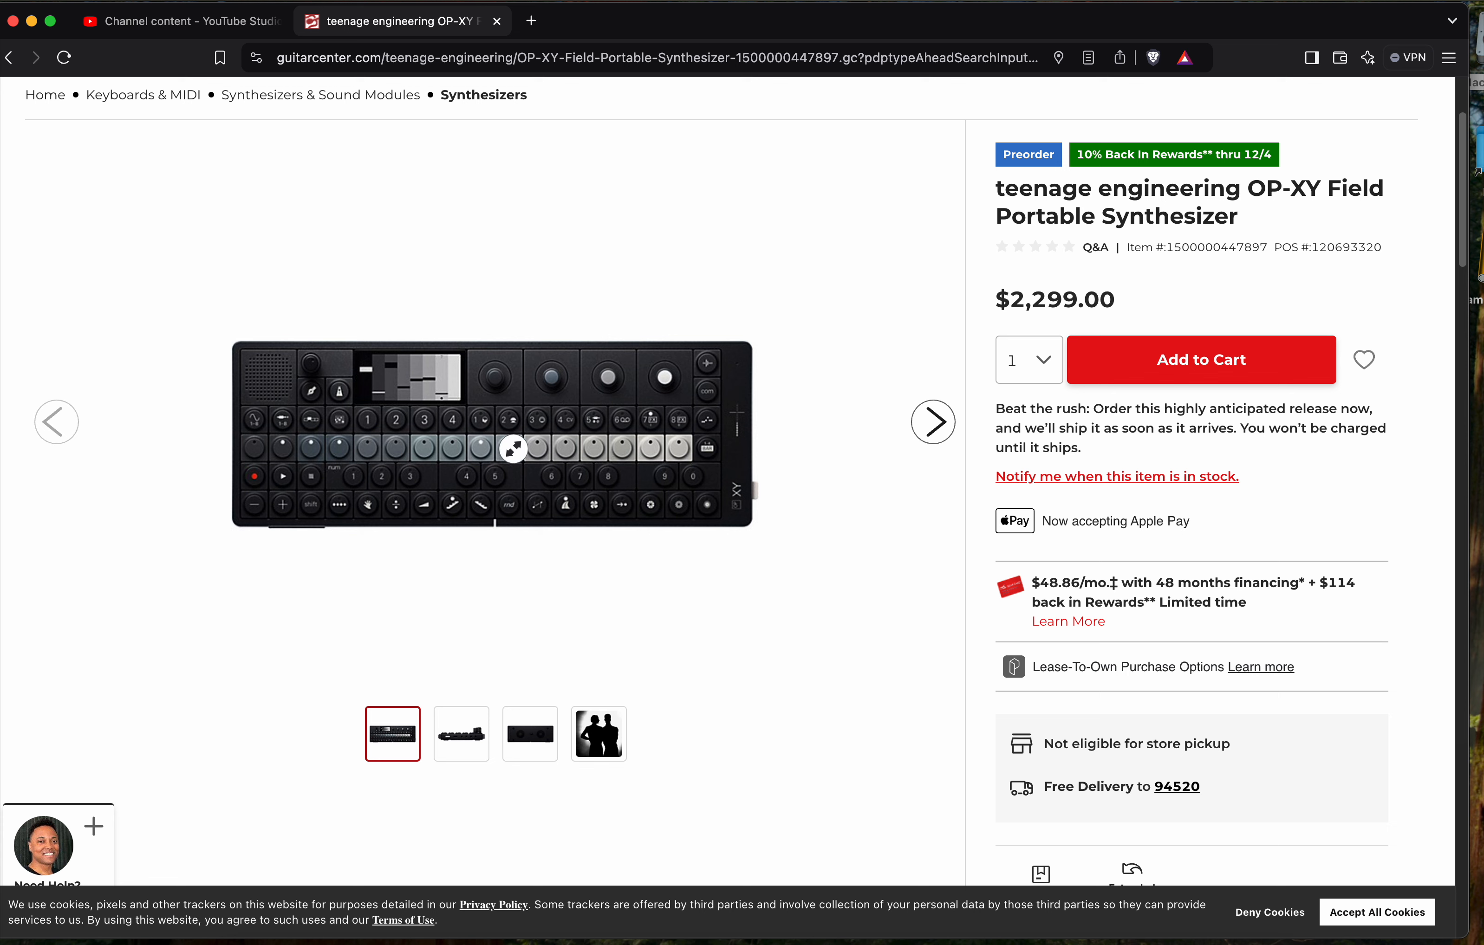
{"action": "mouse_move", "coordinate": [520, 343]}
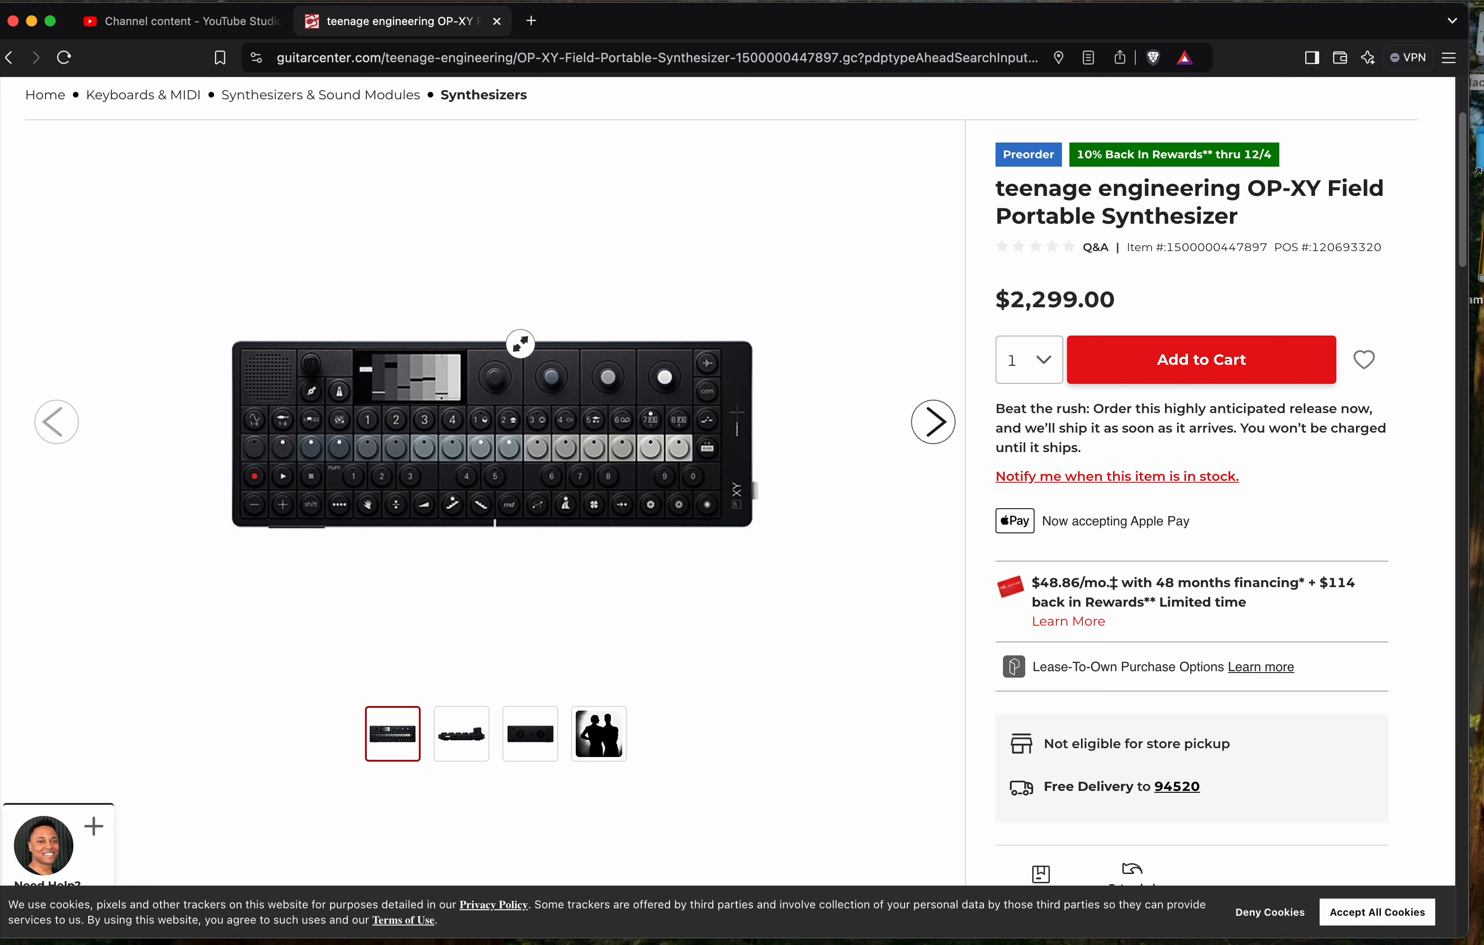
{"action": "mouse_move", "coordinate": [349, 471]}
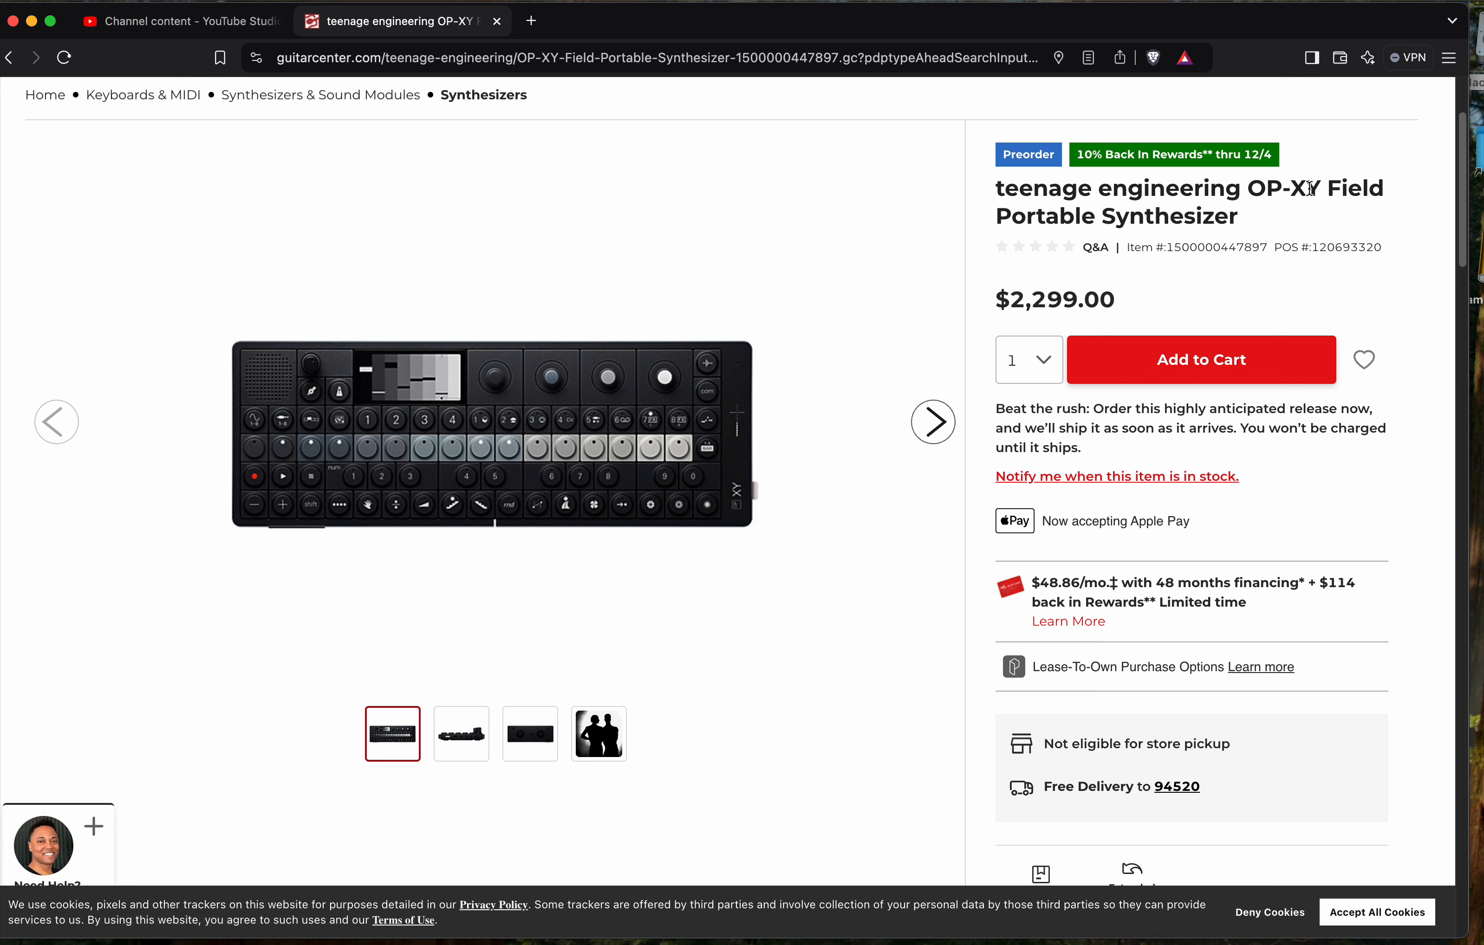
{"action": "mouse_move", "coordinate": [398, 399]}
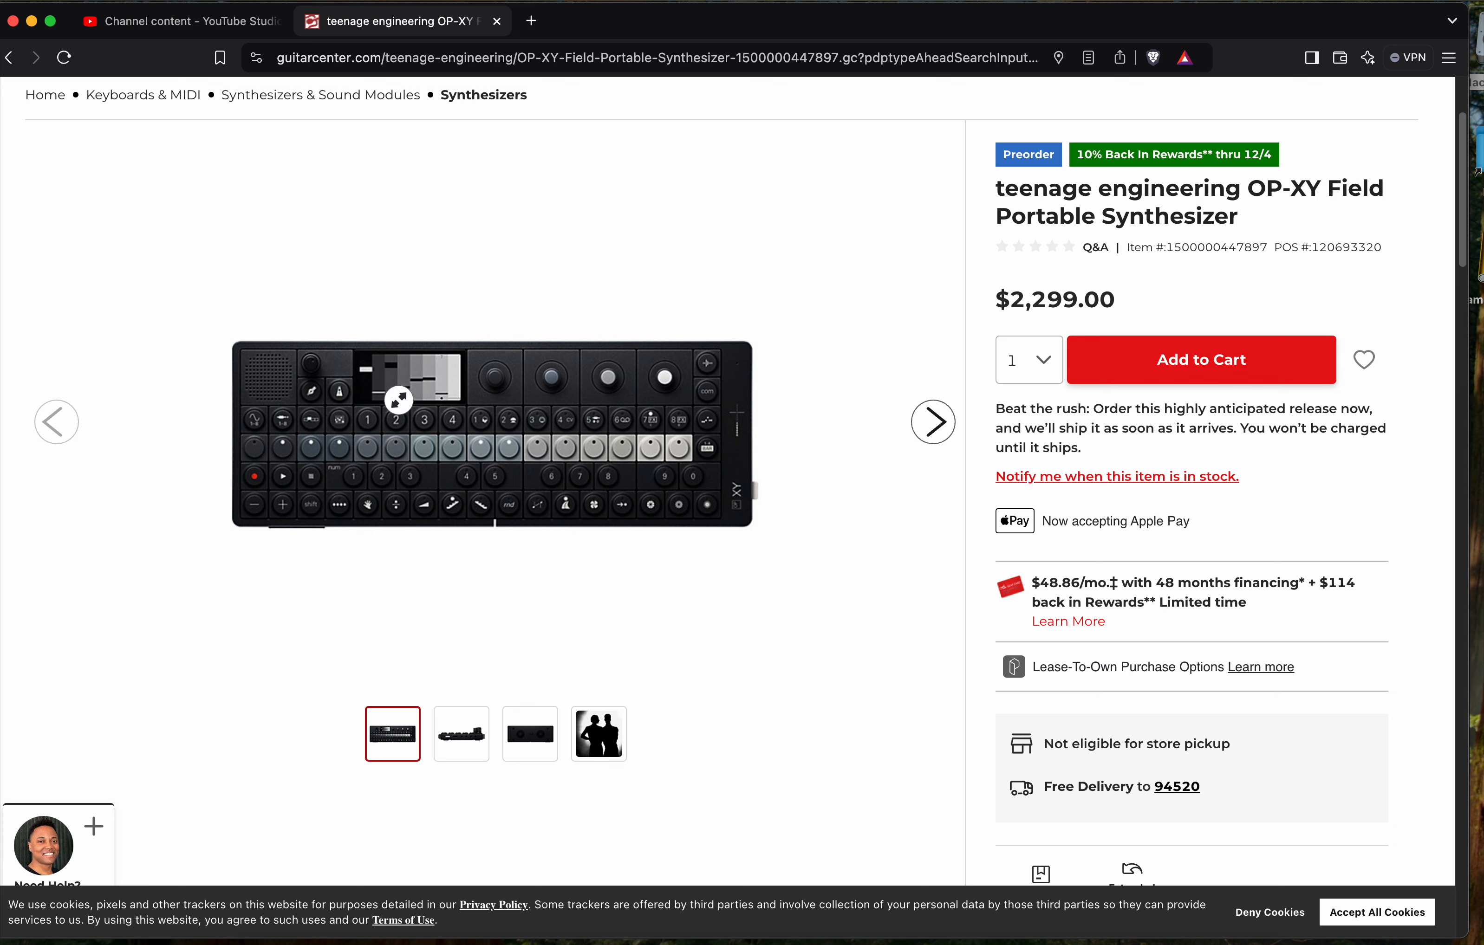